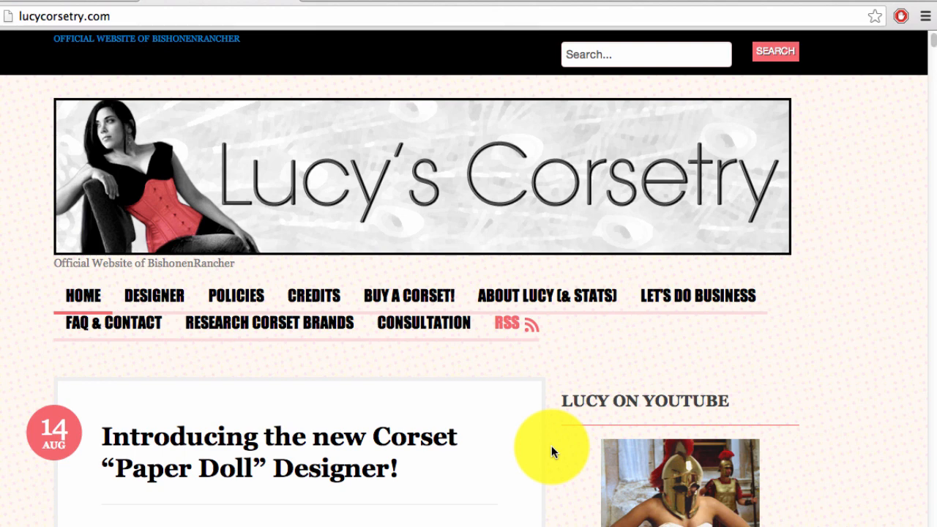
mouse_move(570, 454)
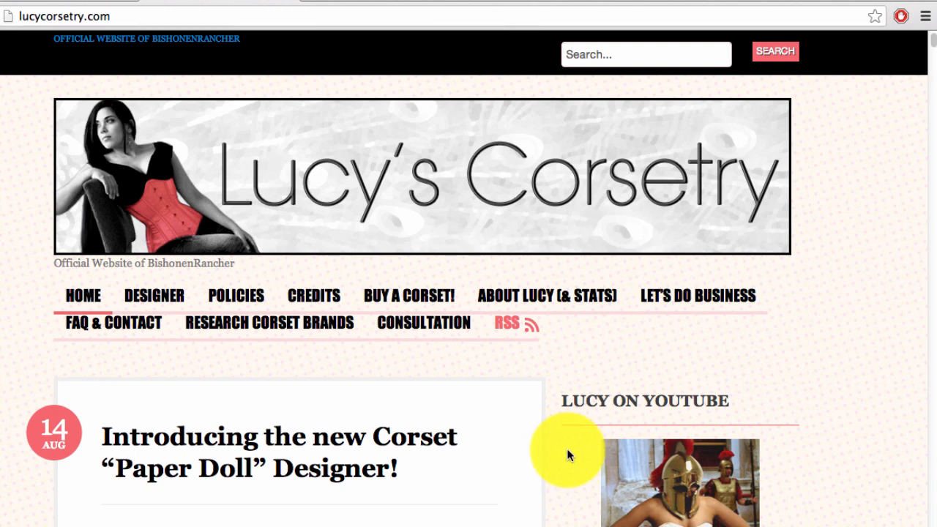
mouse_move(519, 424)
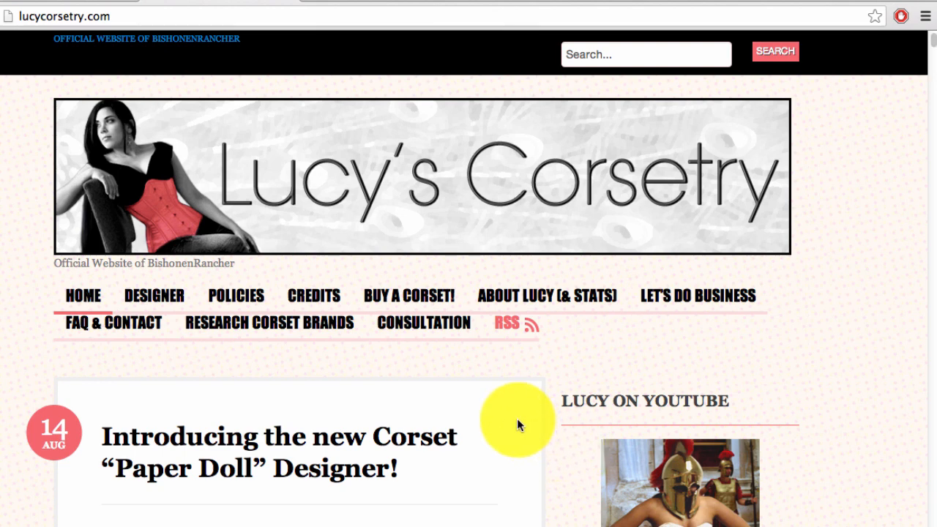
mouse_move(524, 418)
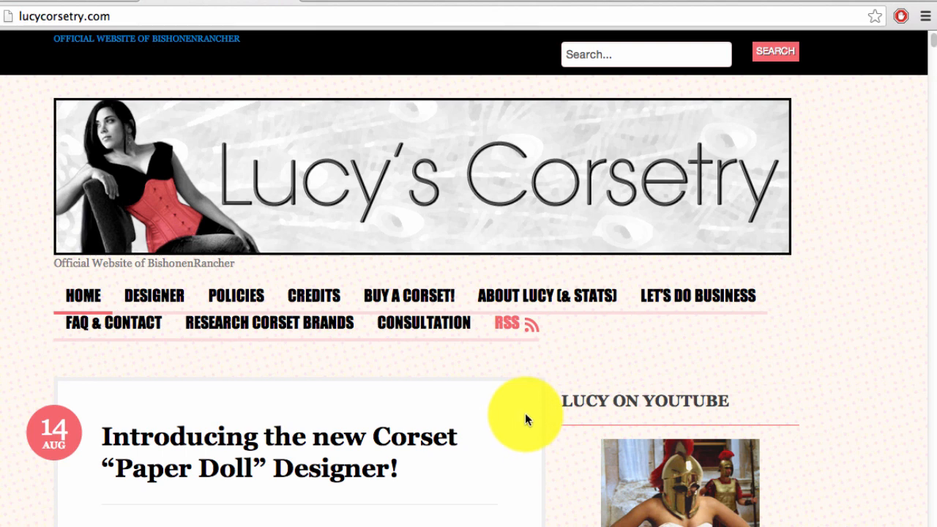
mouse_move(534, 417)
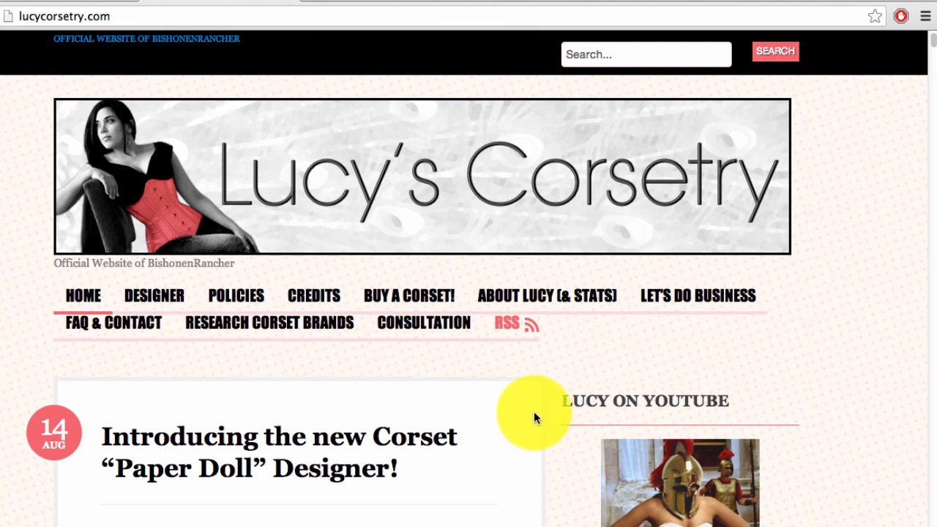
mouse_move(250, 359)
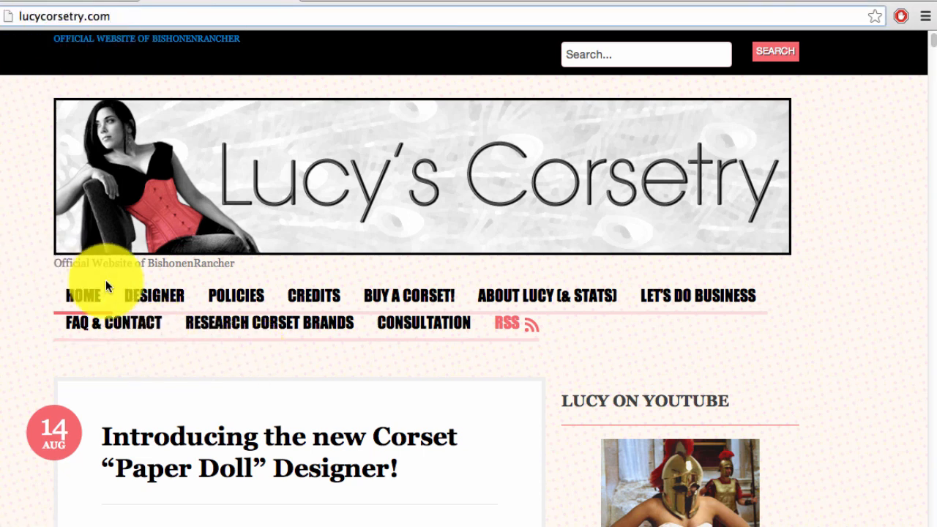
mouse_move(155, 295)
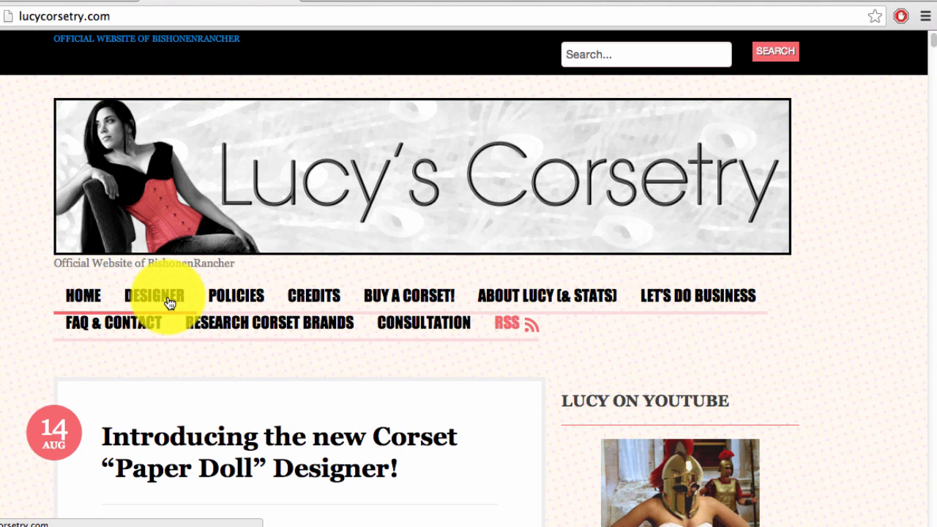
Go to the Designer page from the site's top navigation
left_click(154, 296)
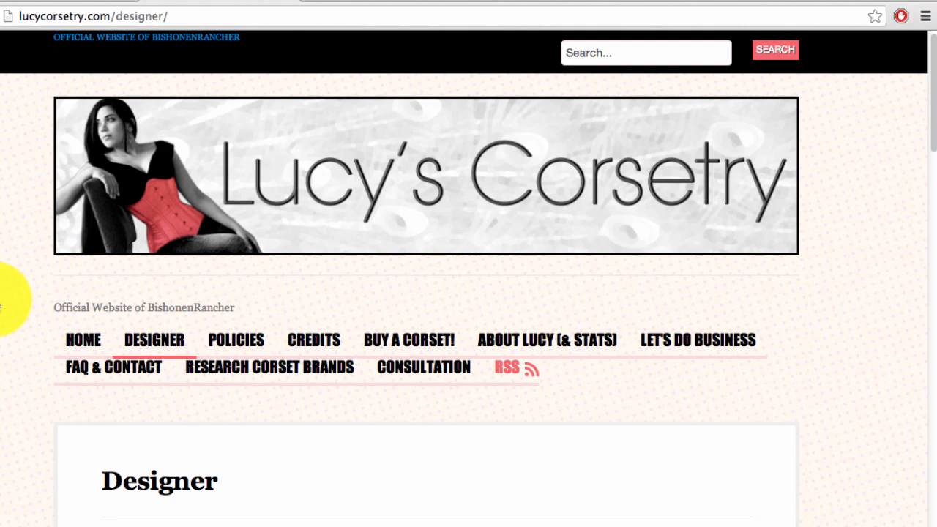
mouse_move(135, 376)
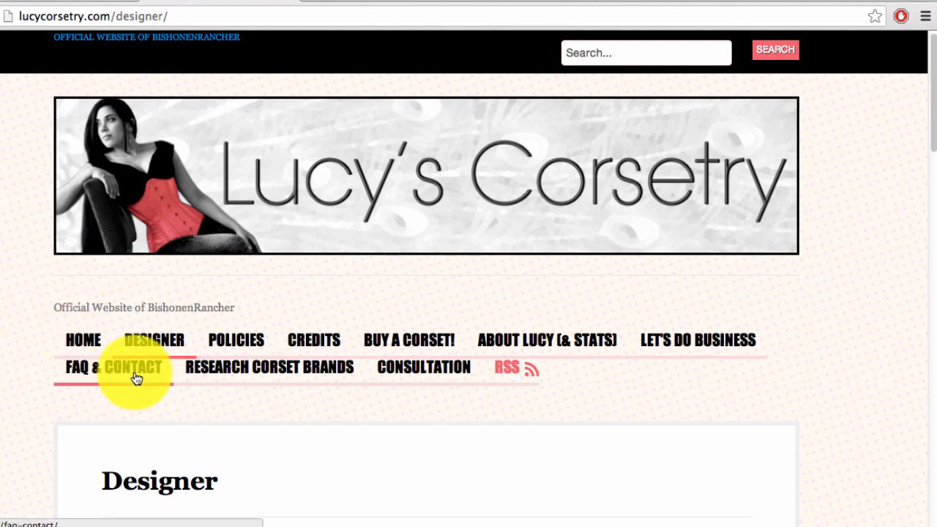
mouse_move(298, 432)
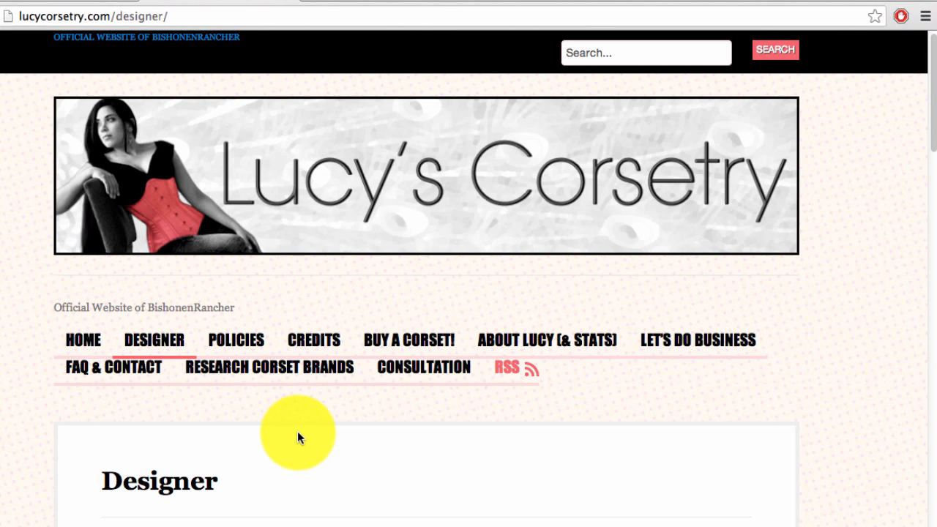
mouse_move(149, 447)
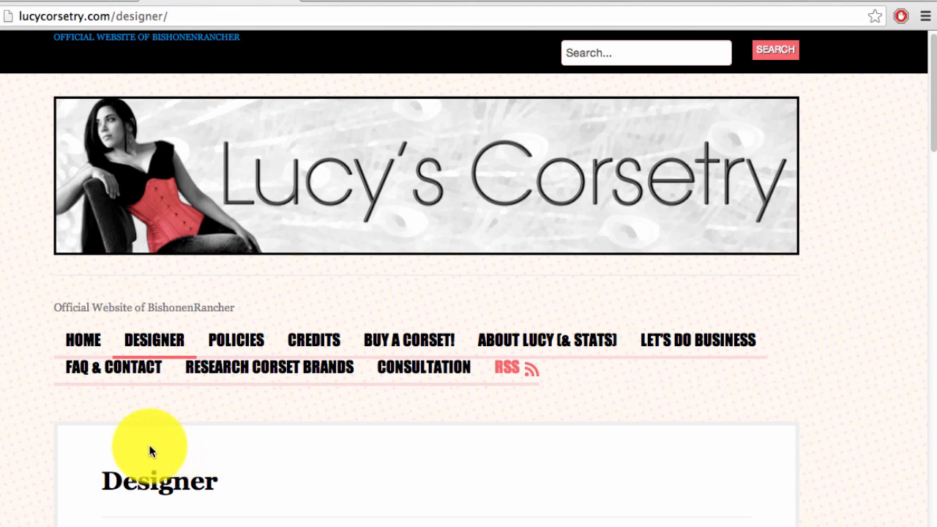
mouse_move(53, 419)
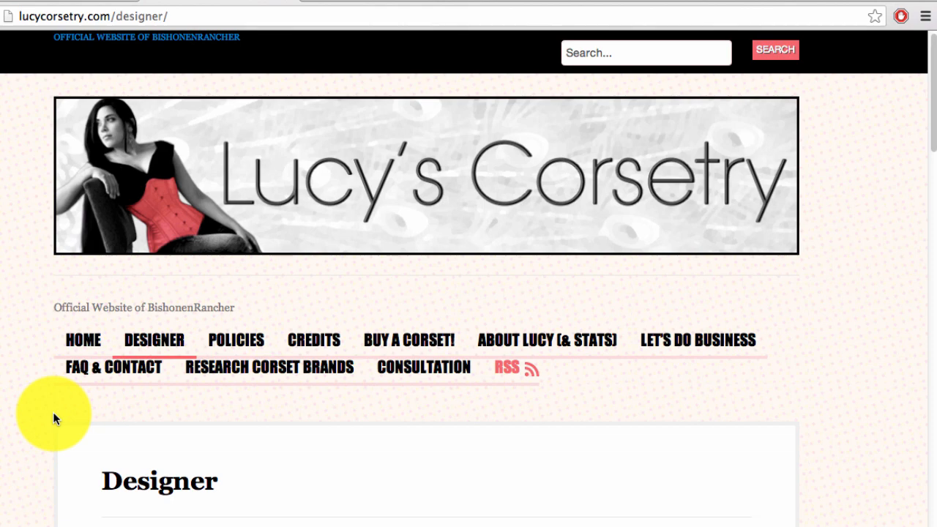
mouse_move(114, 343)
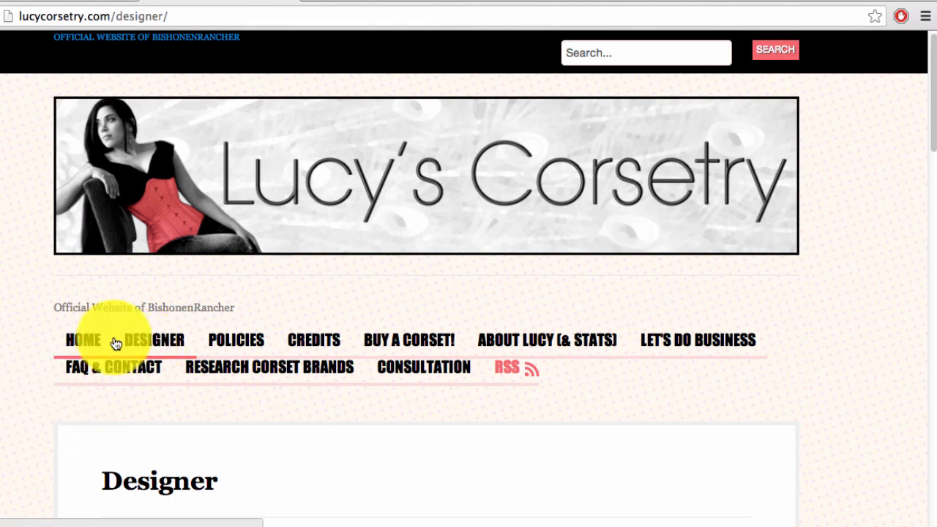
Scroll down to bring the Corset Designer figure and its options into view
scroll("down", 3)
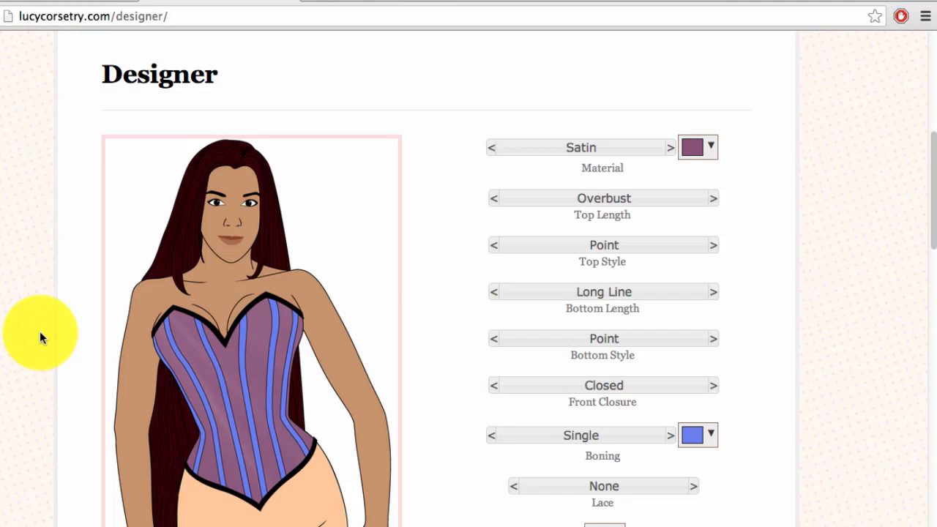
scroll("down", 3)
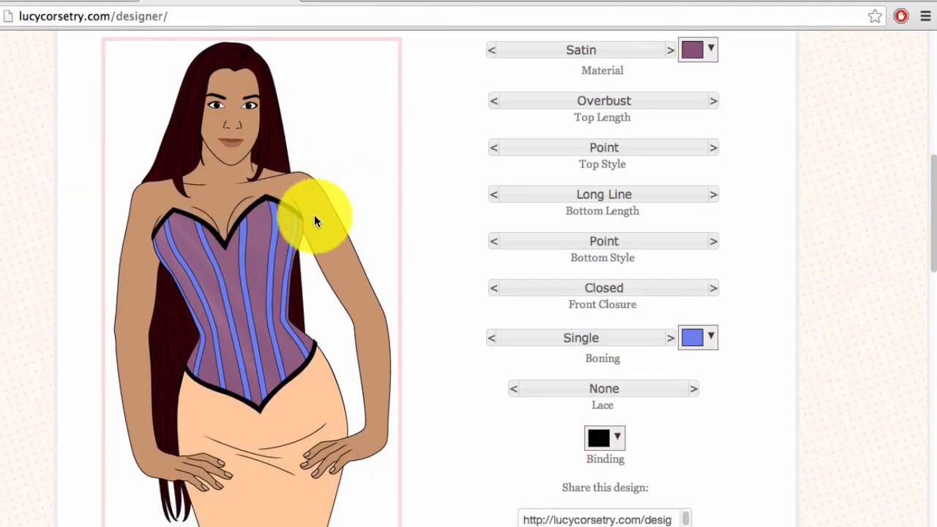
mouse_move(237, 359)
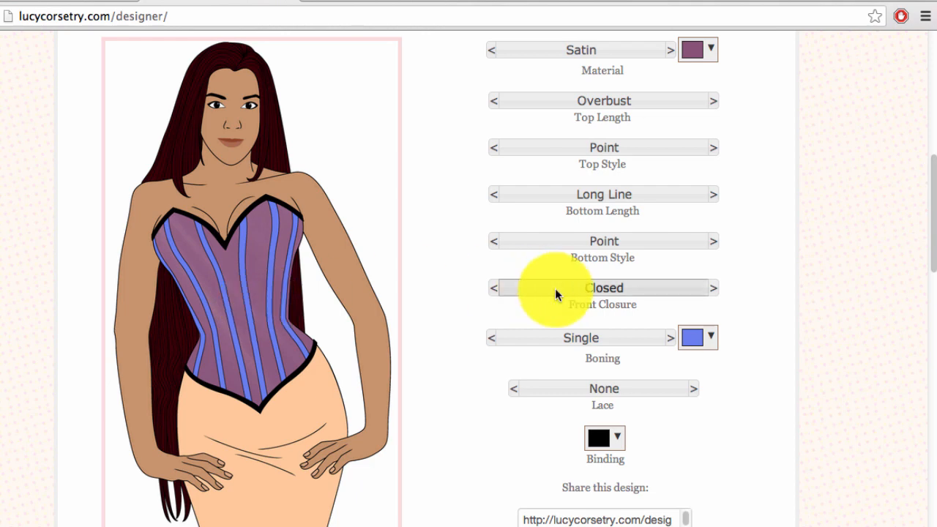
mouse_move(604, 256)
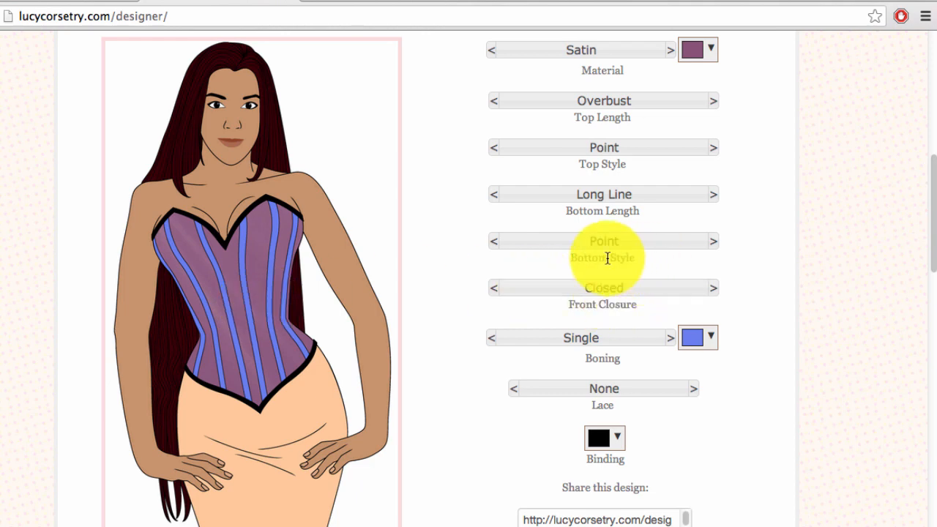
mouse_move(474, 257)
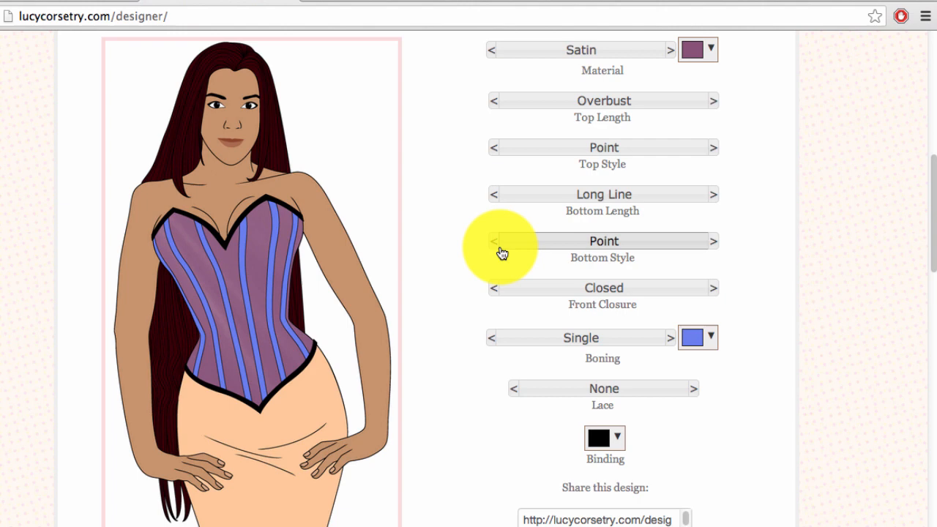
mouse_move(413, 307)
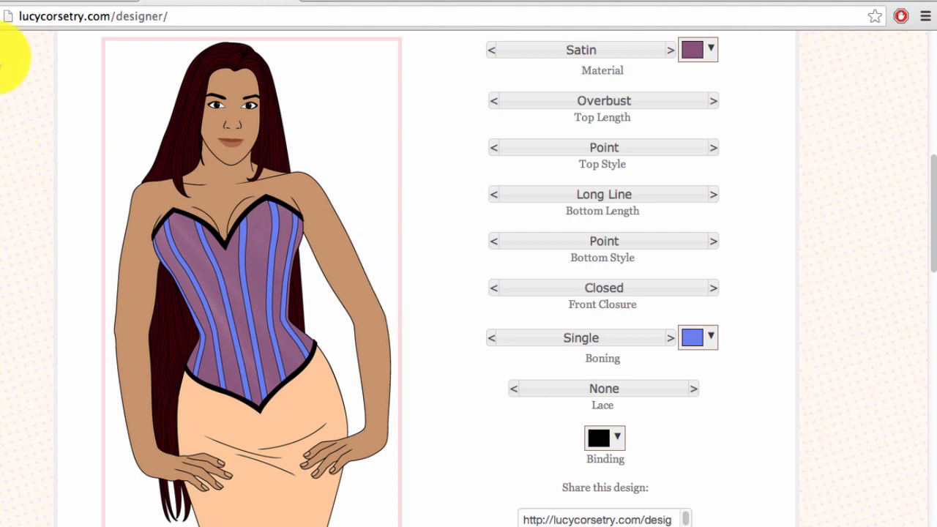
mouse_move(388, 222)
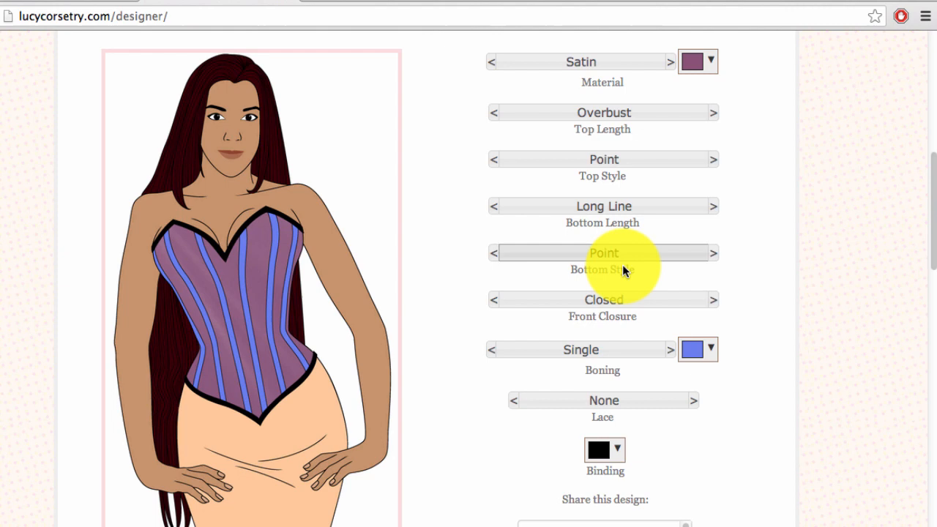
mouse_move(613, 418)
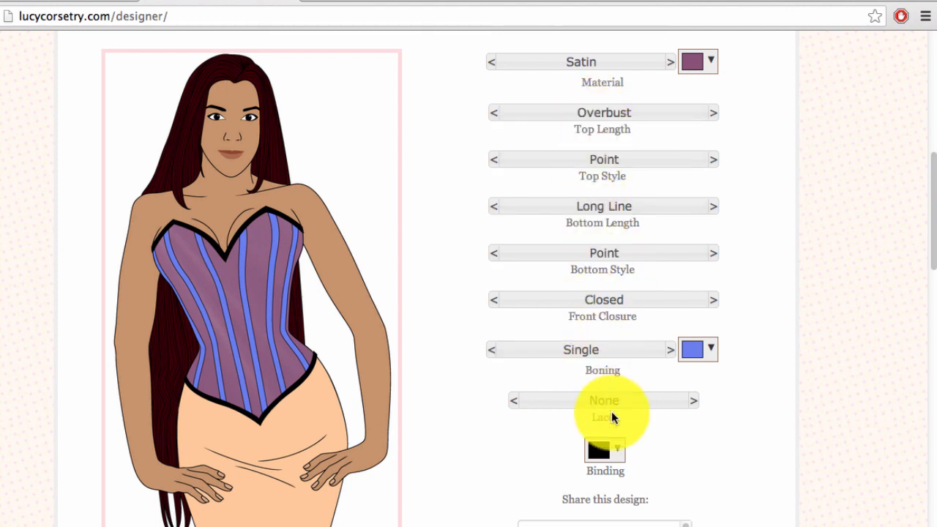
mouse_move(524, 284)
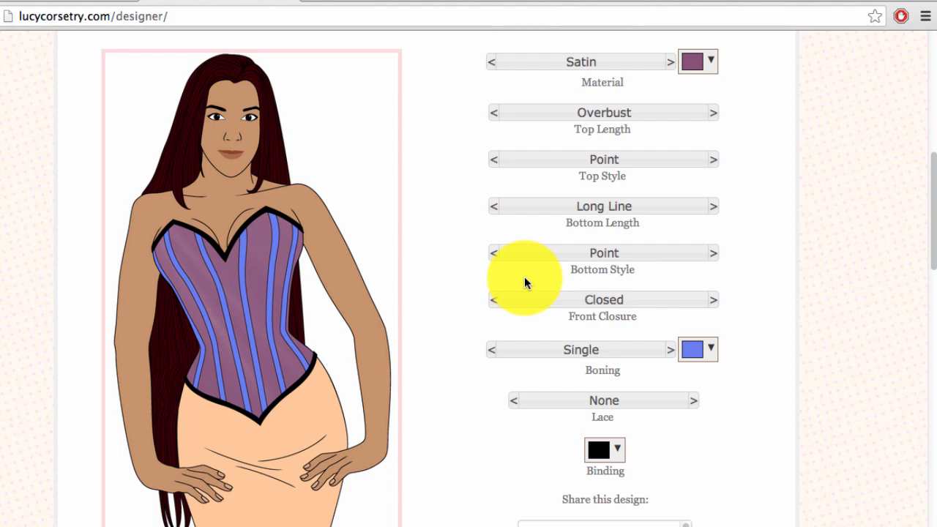
mouse_move(512, 176)
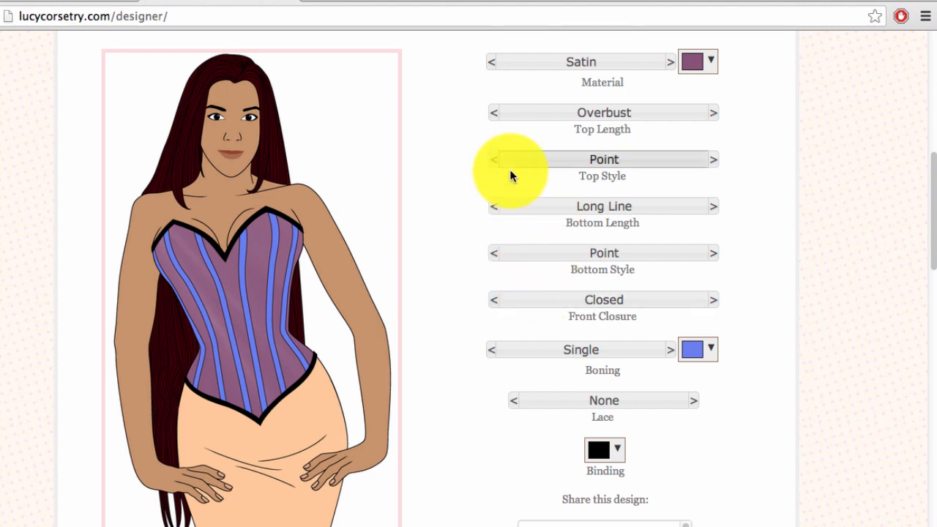
mouse_move(188, 331)
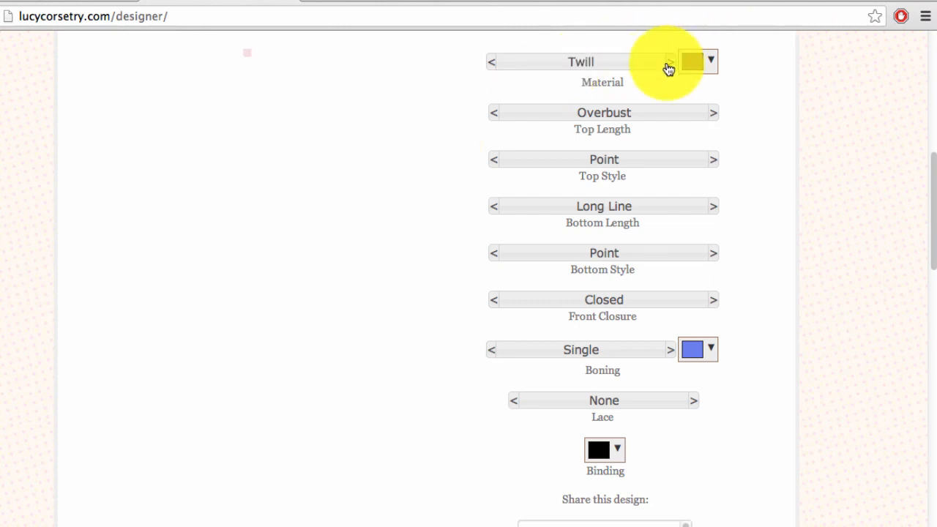
Cycle the Material option through other fabrics and back to Satin
left_click(668, 61)
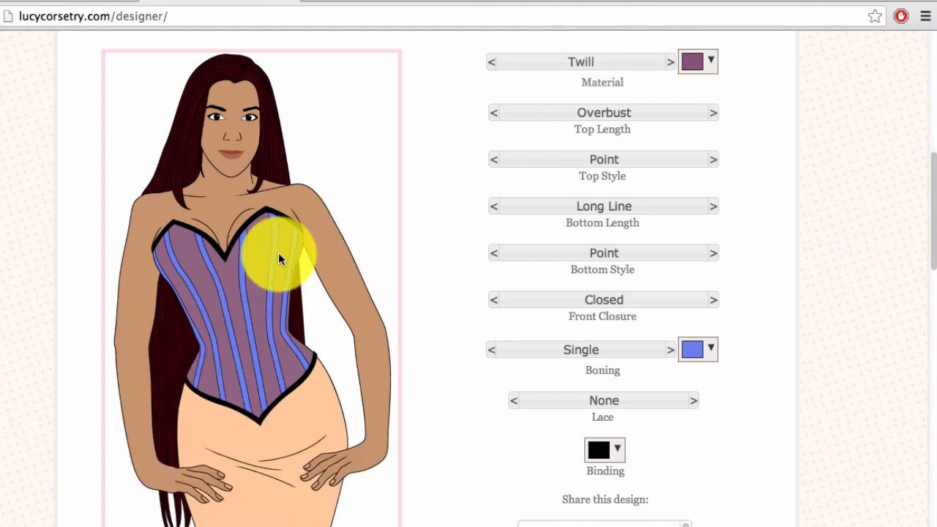
mouse_move(284, 369)
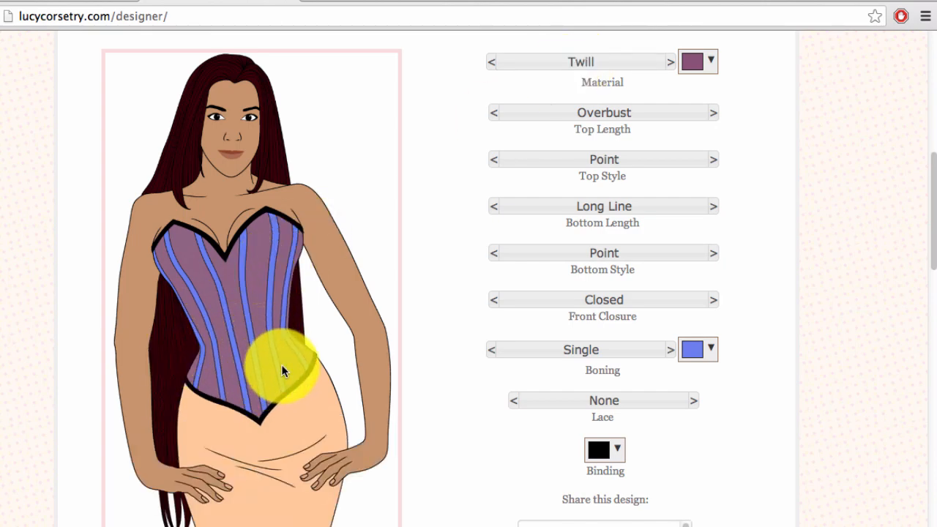
mouse_move(359, 356)
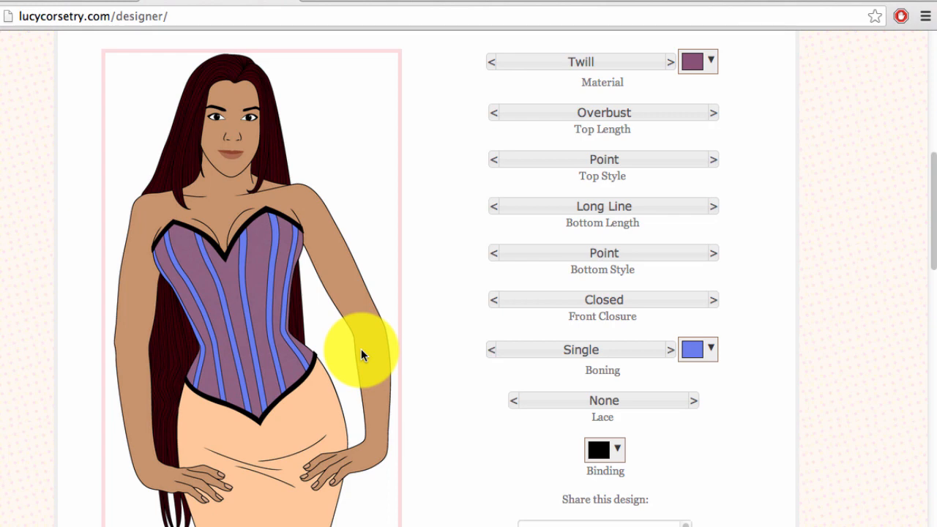
mouse_move(637, 234)
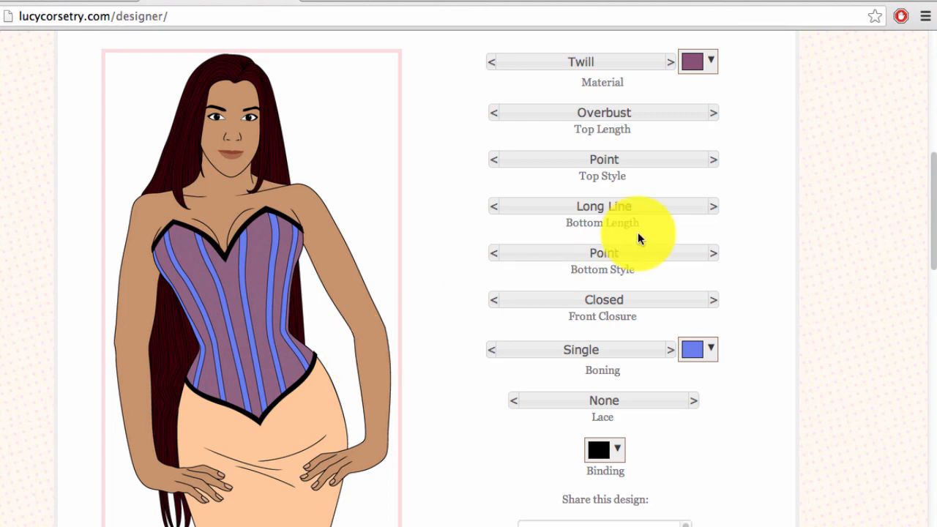
left_click(670, 62)
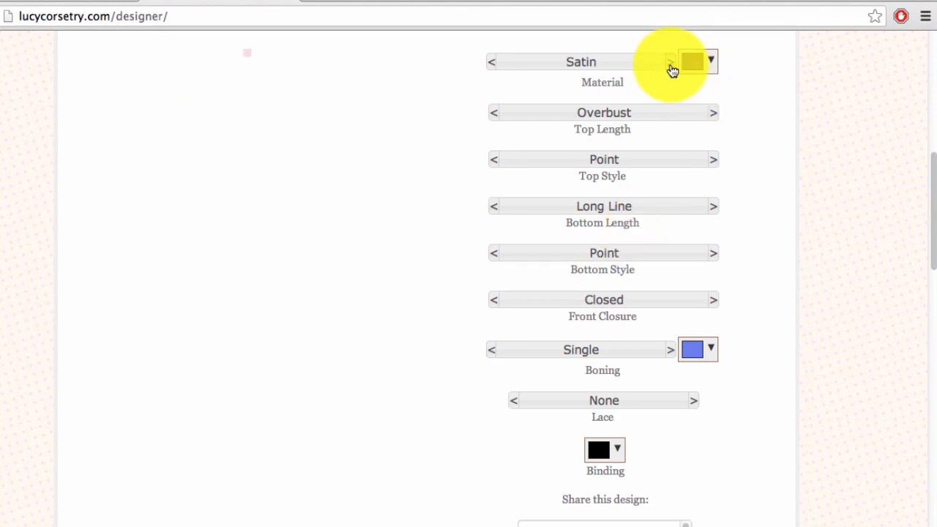
left_click(691, 61)
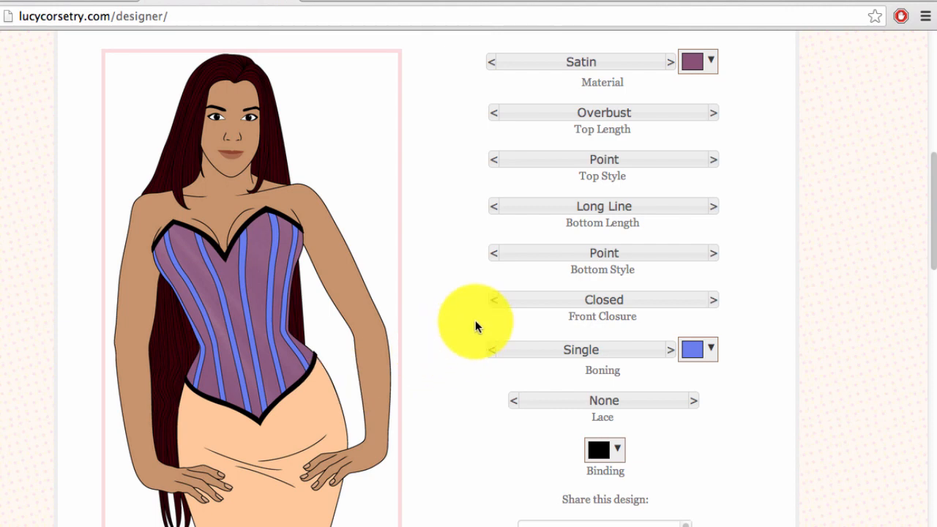
mouse_move(454, 335)
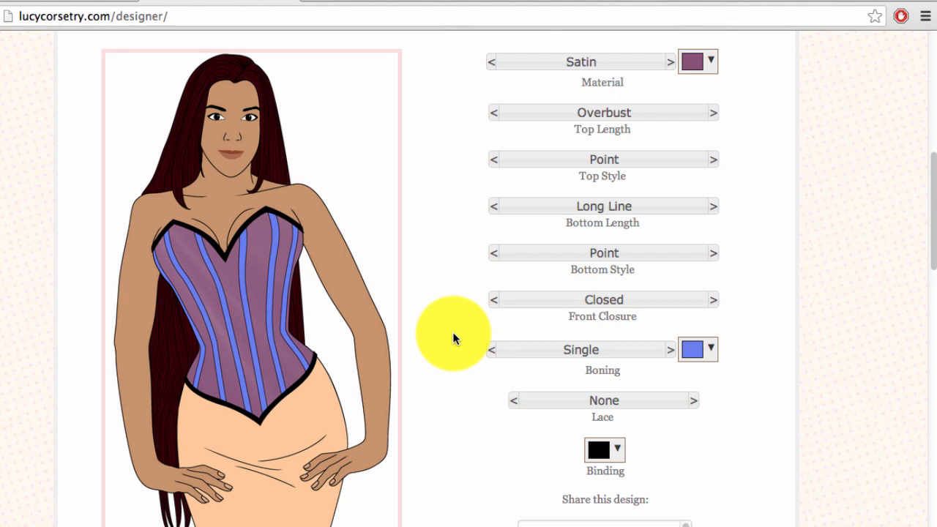
mouse_move(319, 315)
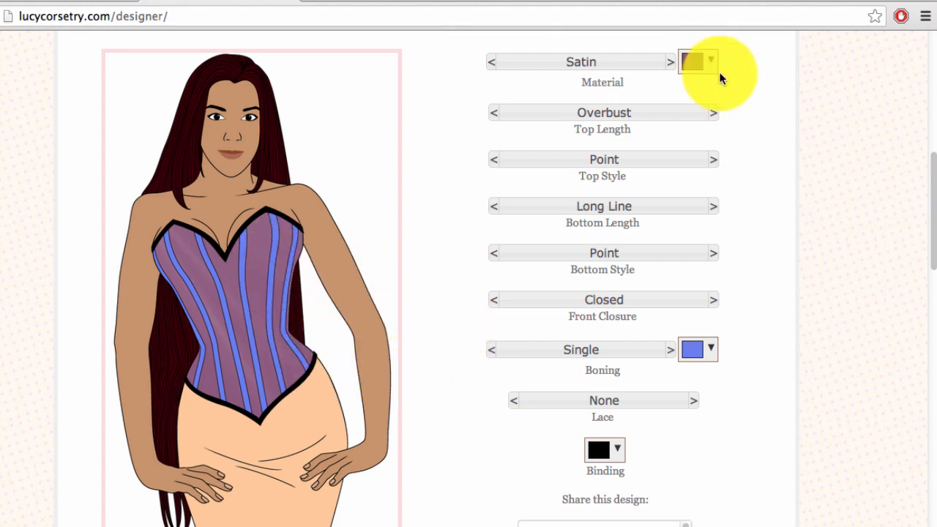
Recolour the satin green, then switch the material to Zebra Print
left_click(696, 62)
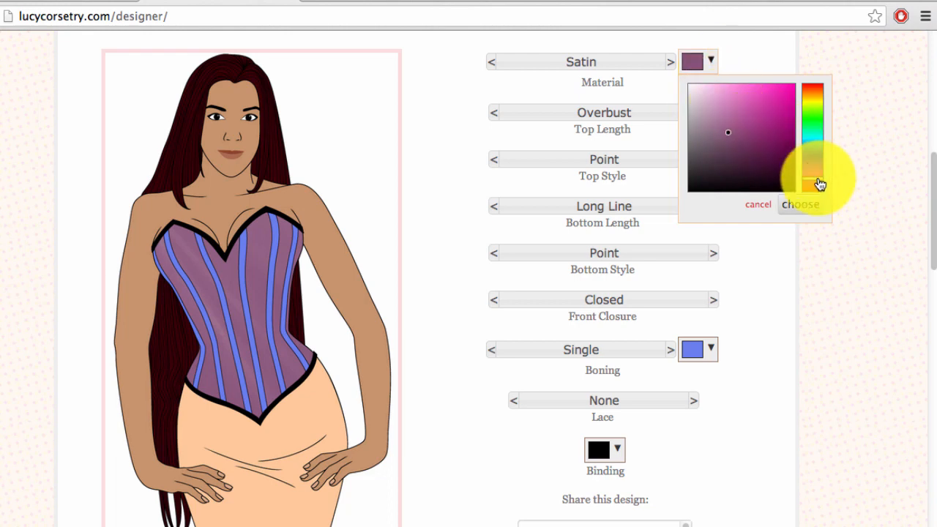
left_click(812, 102)
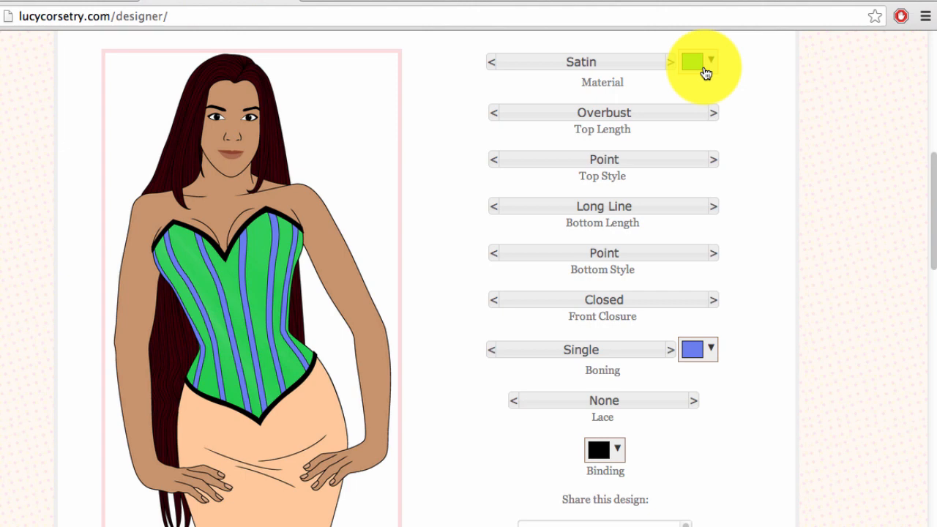
left_click(670, 62)
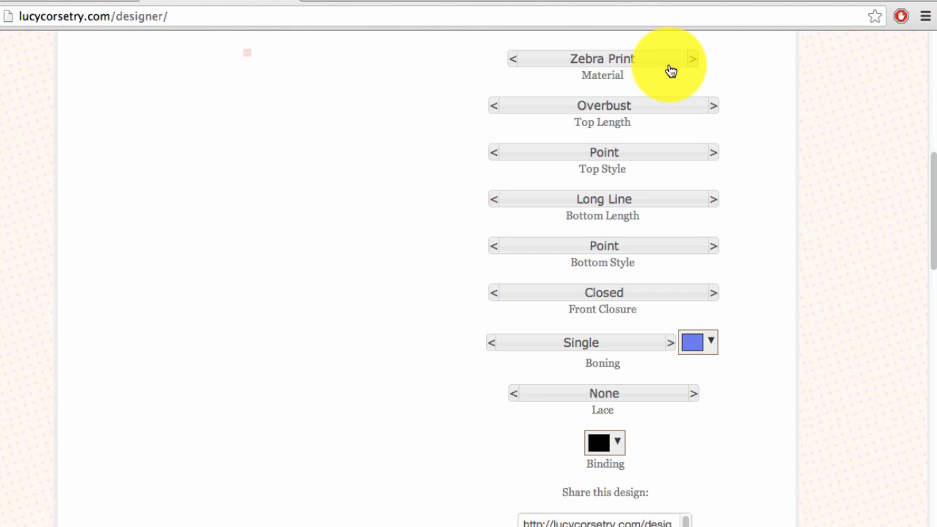
left_click(692, 59)
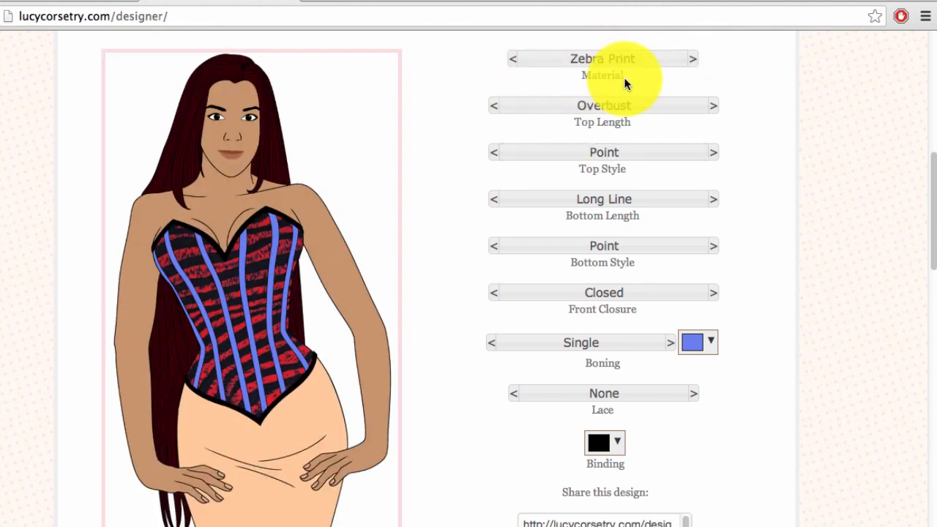
mouse_move(182, 349)
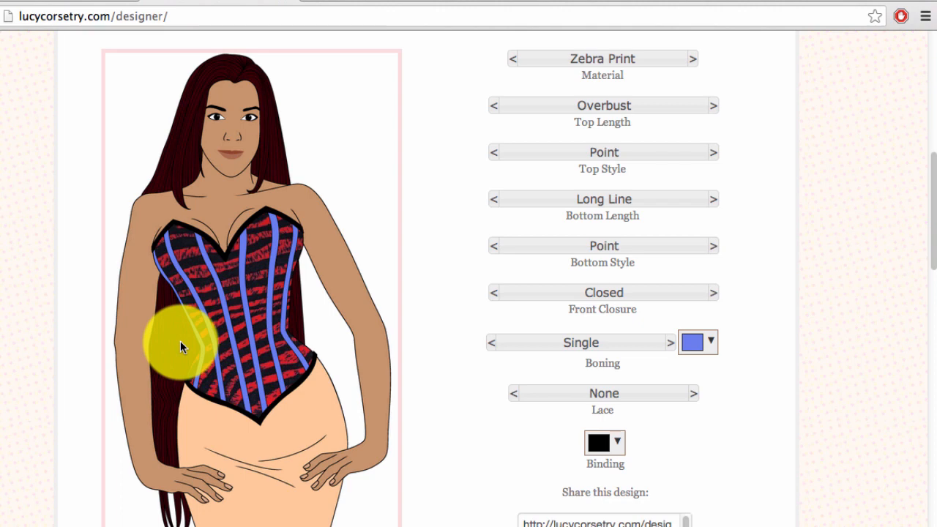
mouse_move(252, 356)
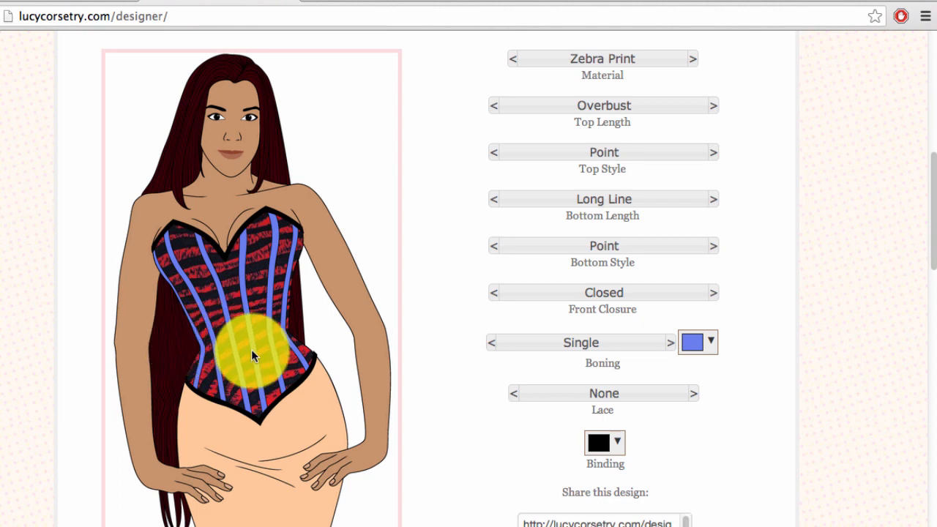
mouse_move(290, 310)
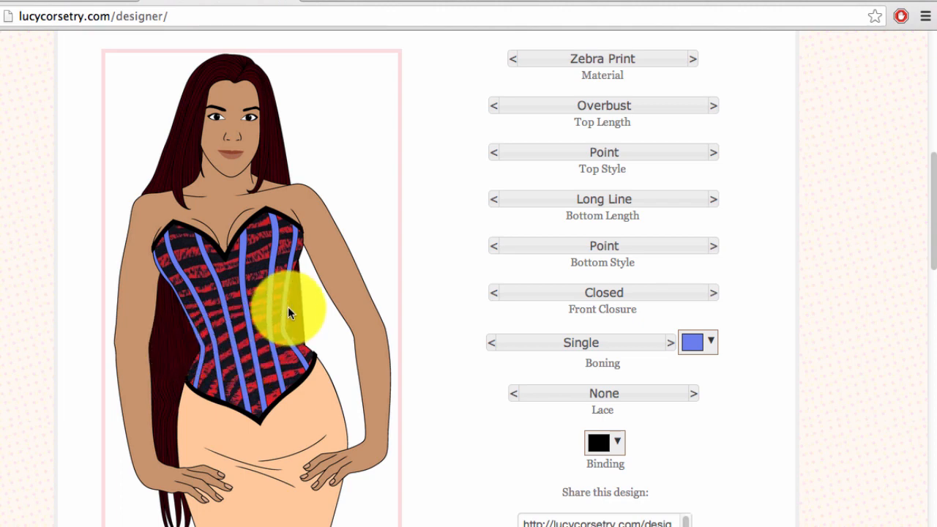
mouse_move(249, 317)
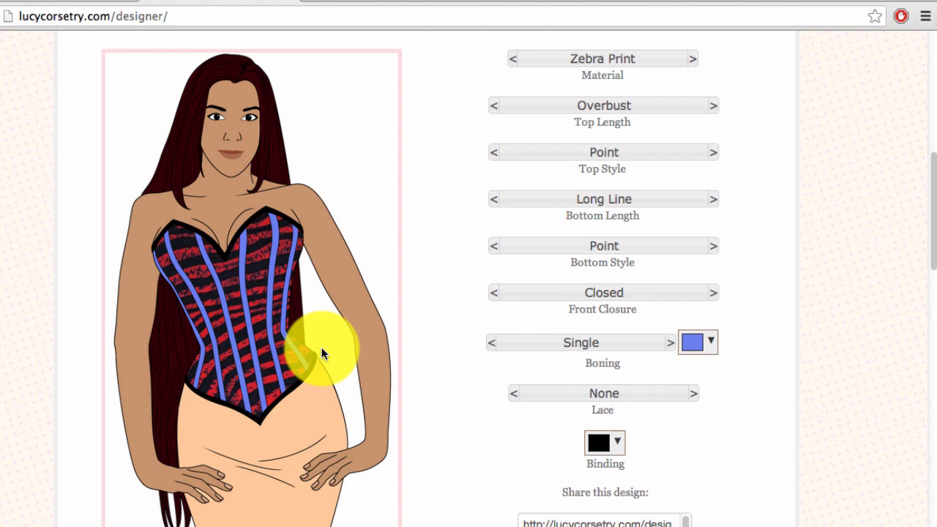
mouse_move(439, 329)
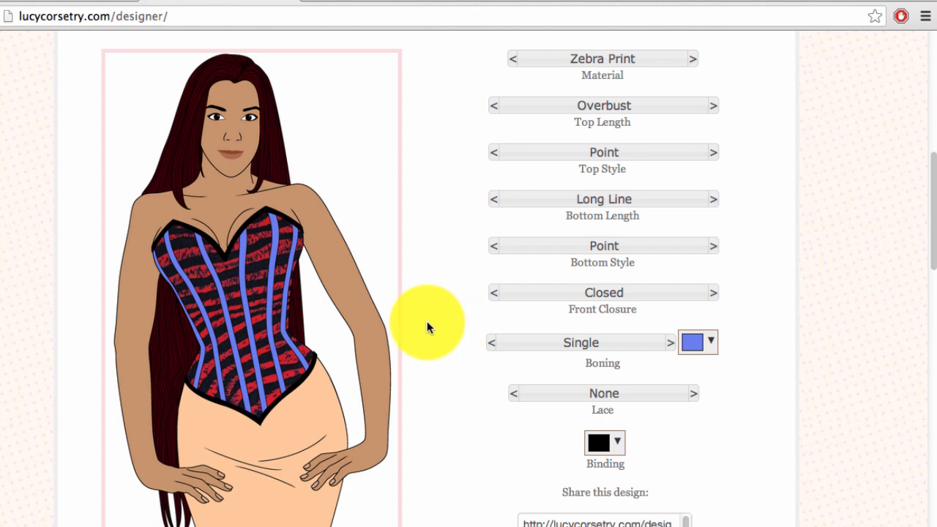
mouse_move(750, 338)
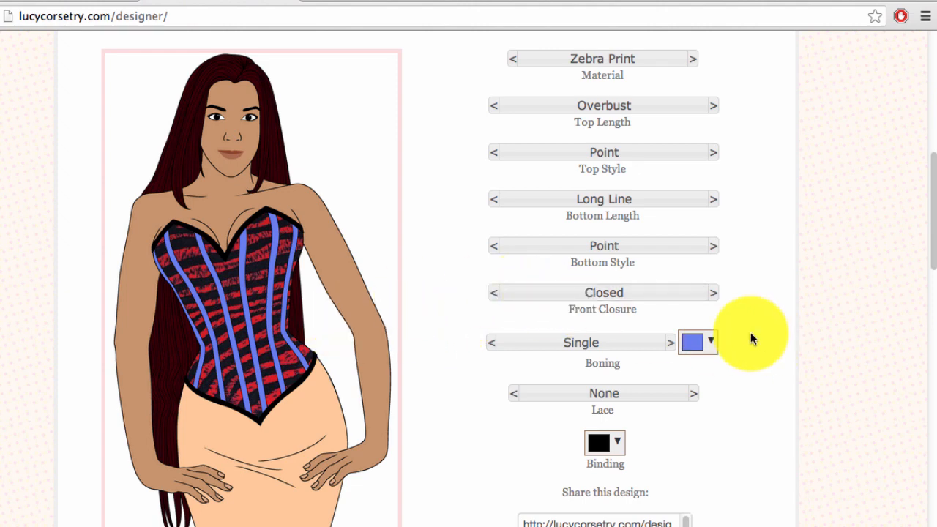
mouse_move(612, 208)
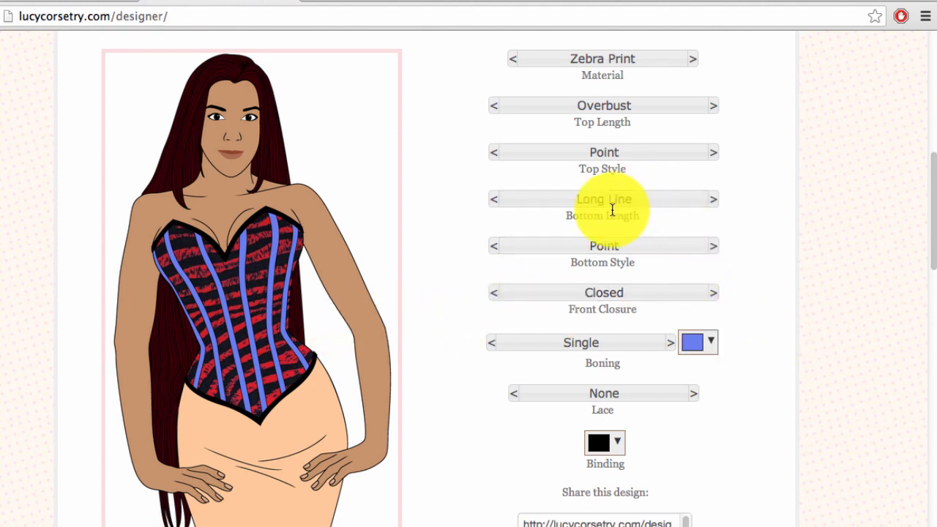
Set the material to Twill and confirm a red material colour
left_click(691, 59)
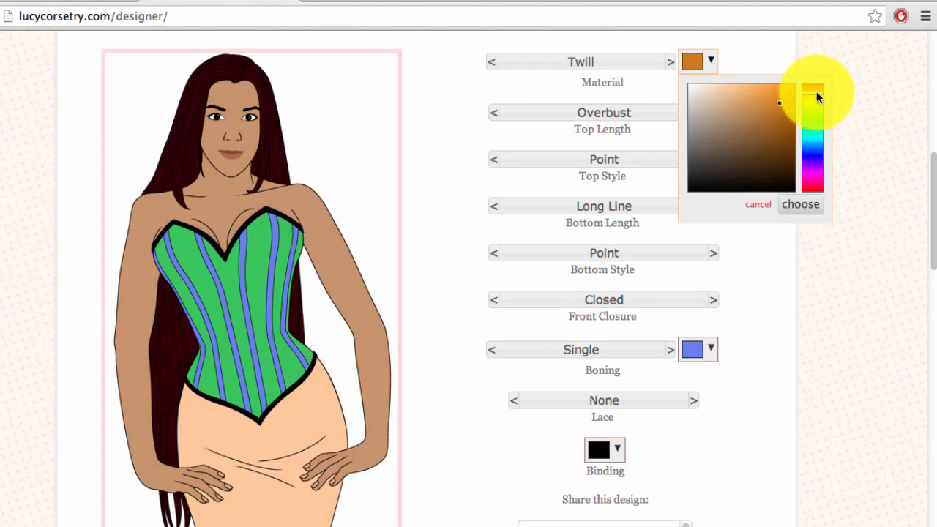
left_click(813, 117)
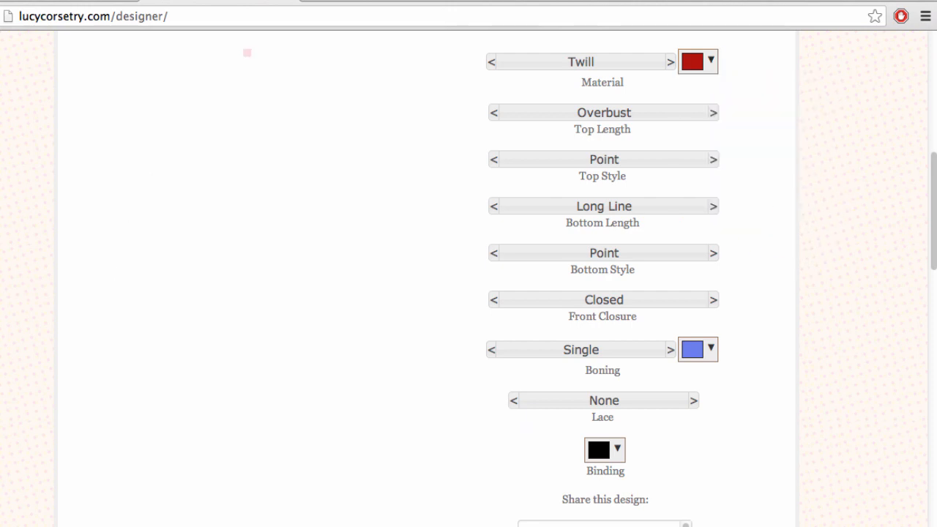
left_click(714, 114)
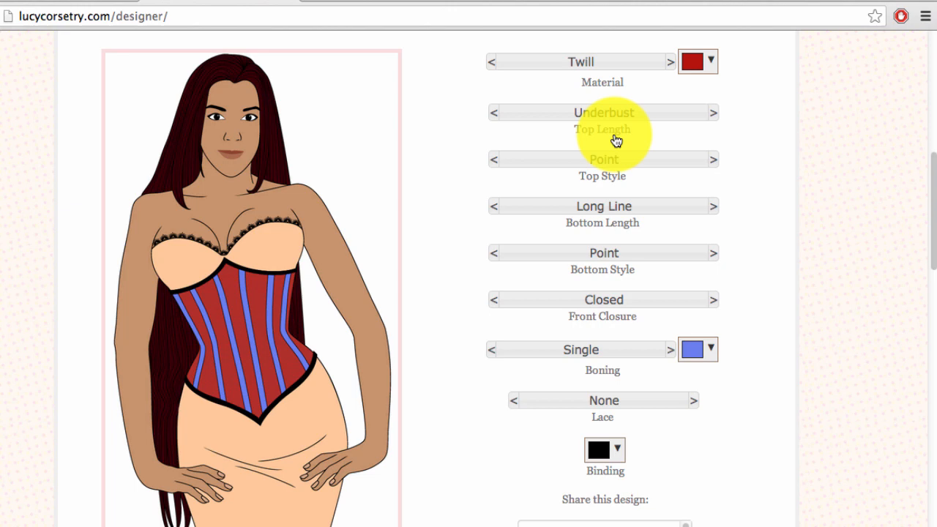
mouse_move(621, 138)
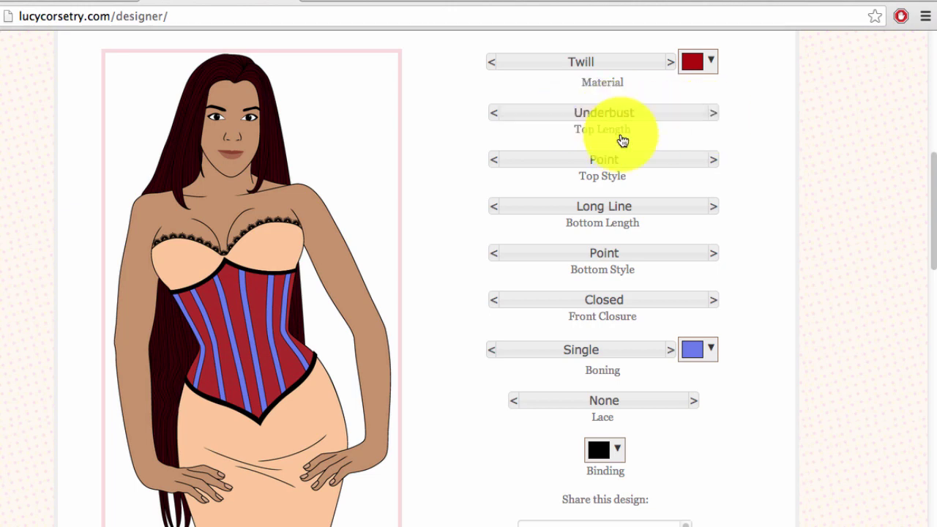
mouse_move(712, 160)
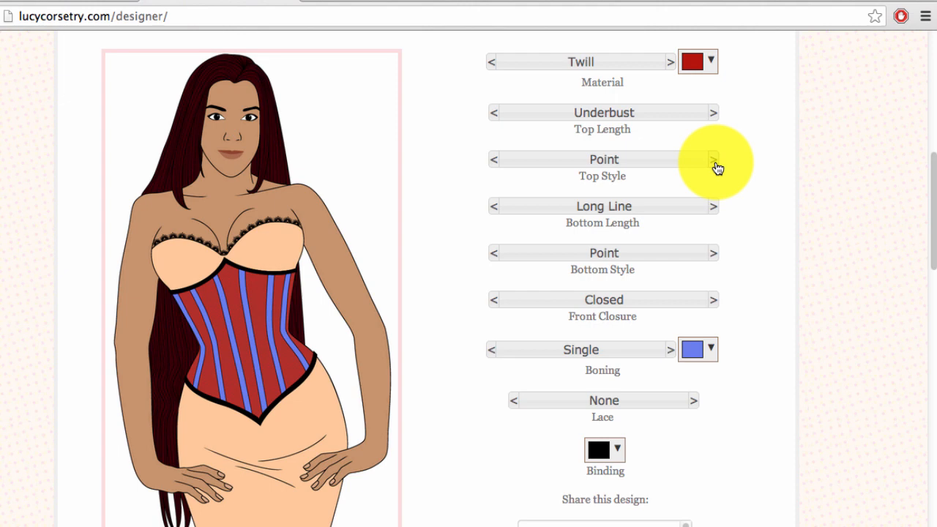
Try Rounded and Straight top styles, then return to the Overbust design
left_click(713, 160)
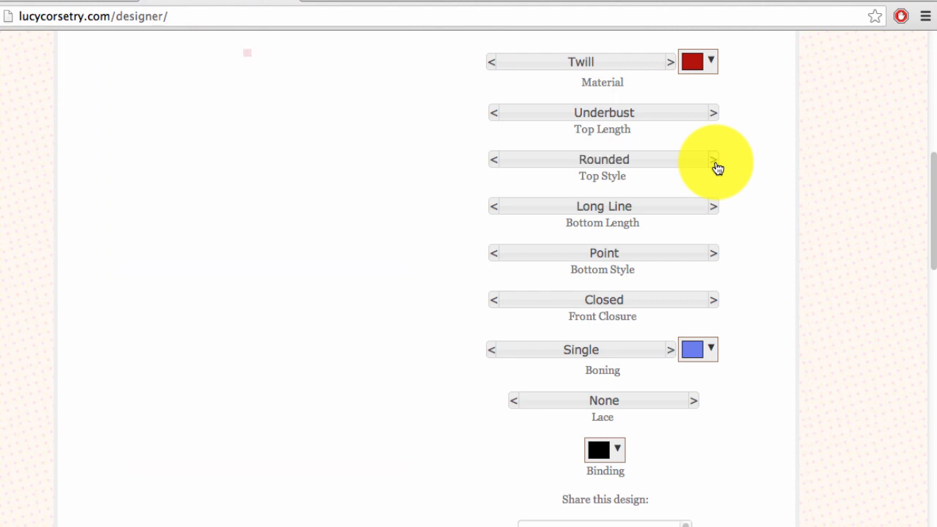
left_click(711, 158)
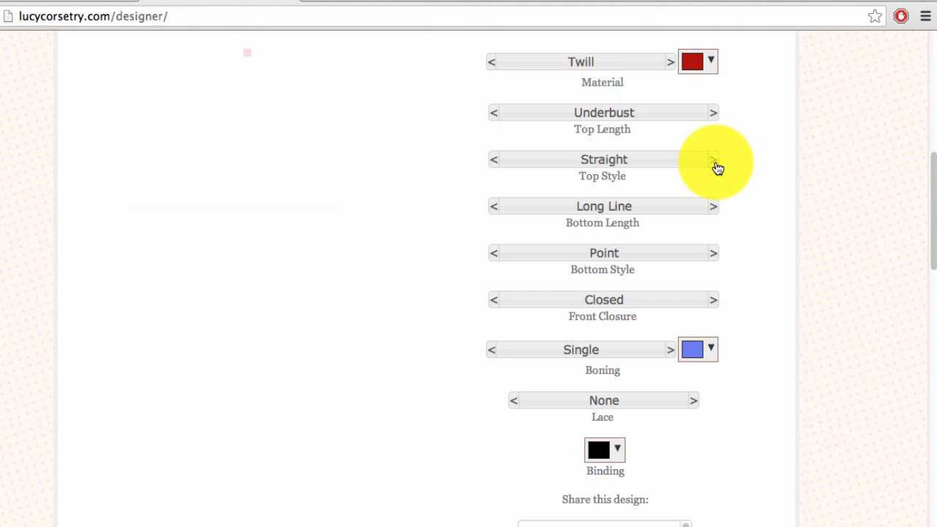
left_click(713, 159)
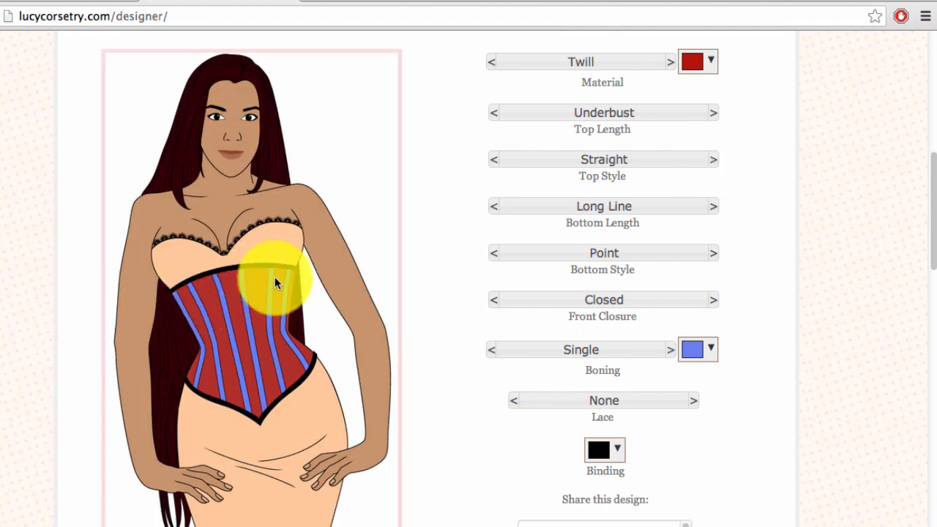
left_click(712, 112)
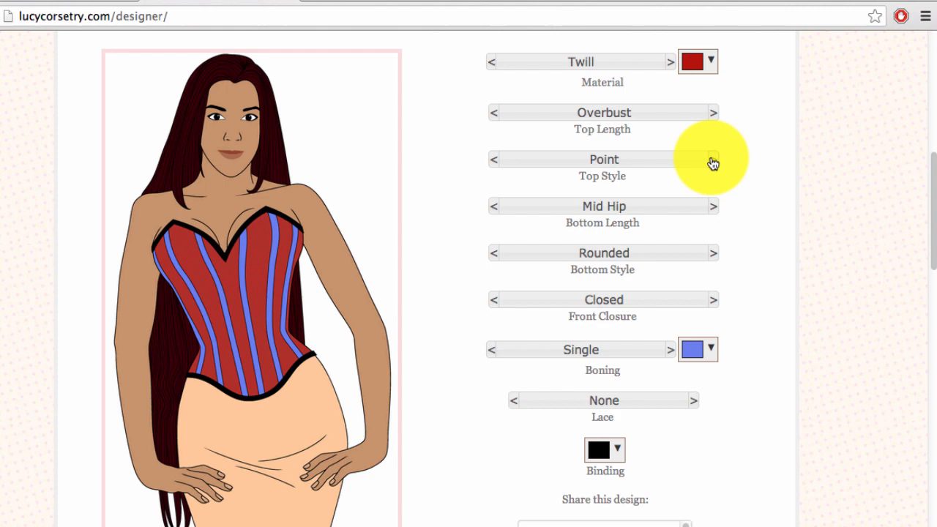
mouse_move(310, 222)
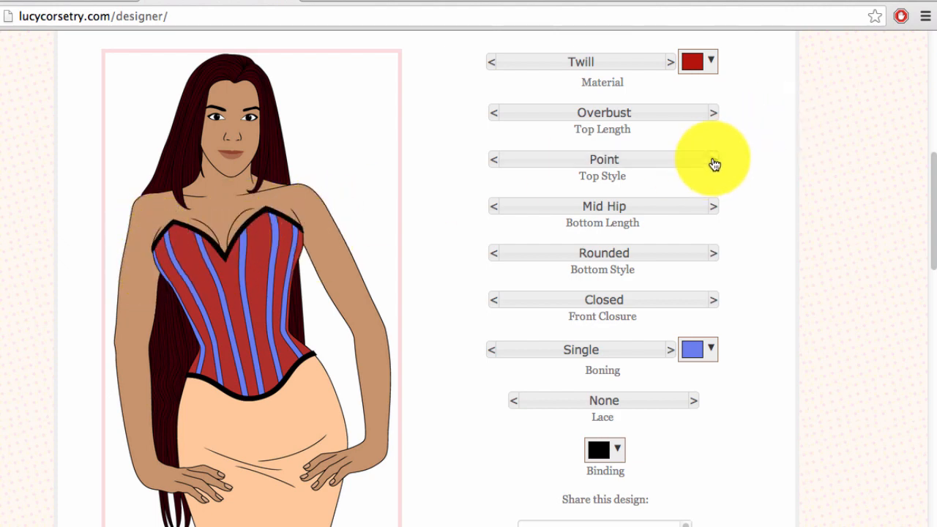
Cycle the top style through Straight to Sweetheart and adjust the top length
left_click(711, 158)
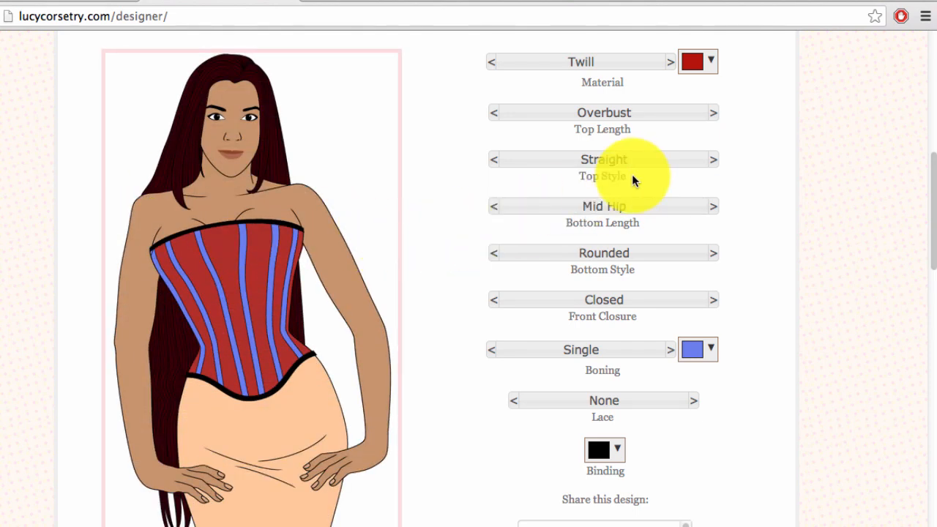
left_click(712, 158)
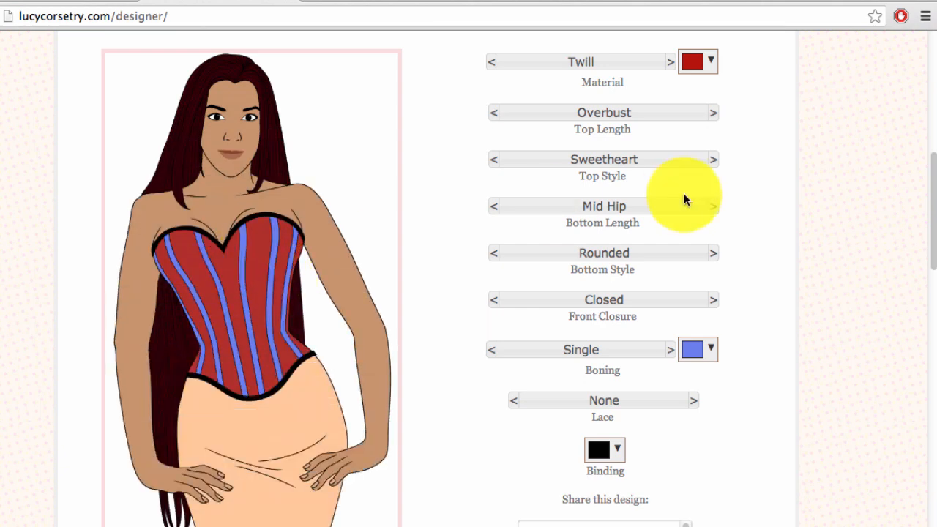
left_click(713, 111)
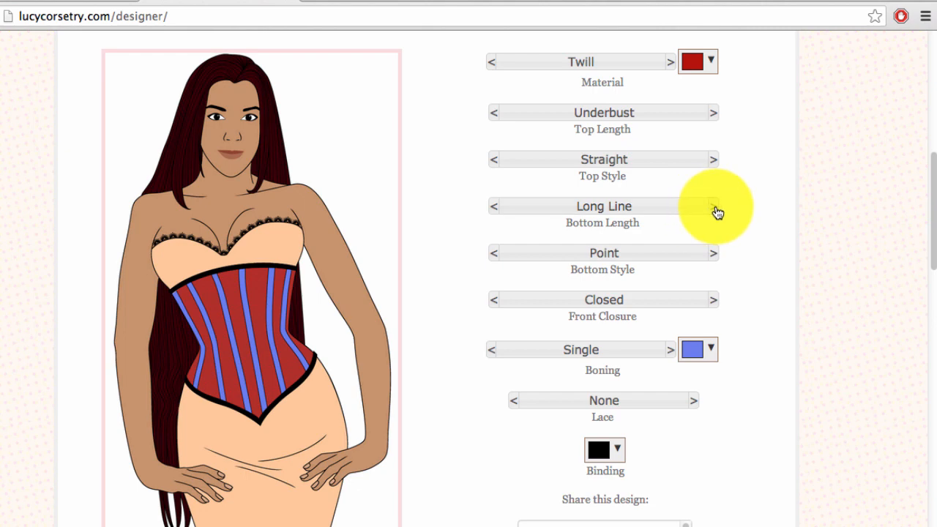
mouse_move(715, 258)
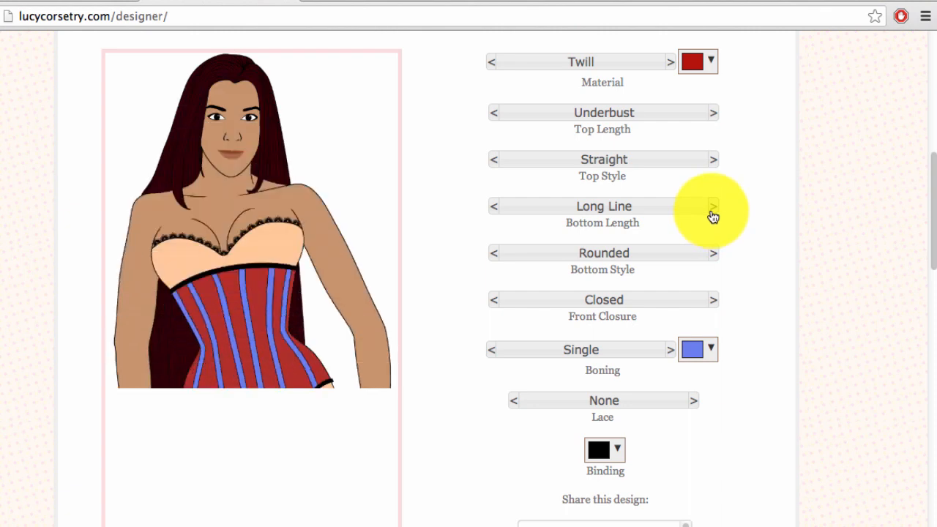
Set a rounded bottom at Mid Hip length and a Rounded top style
left_click(712, 205)
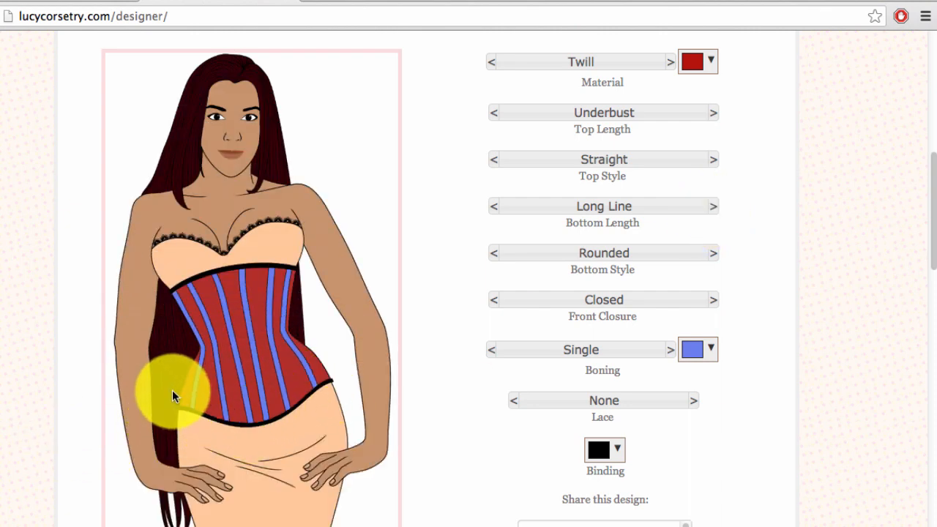
left_click(711, 204)
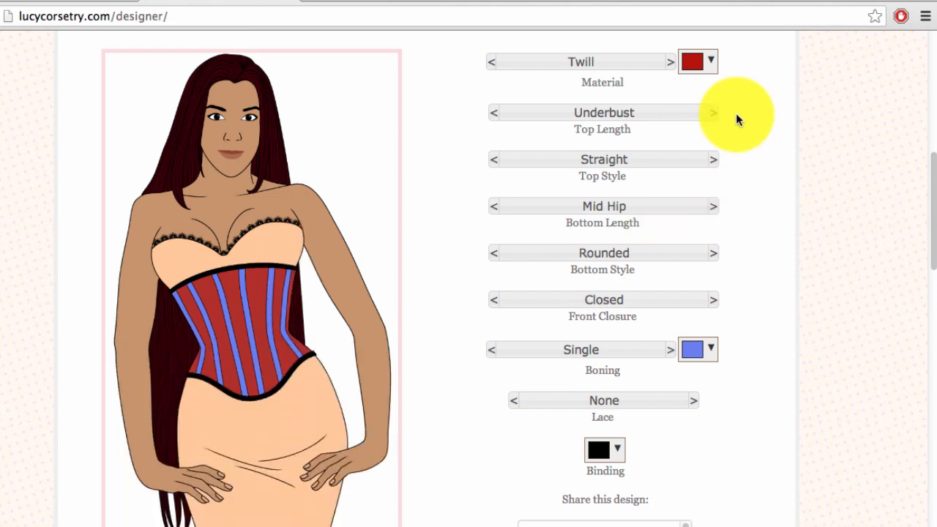
left_click(713, 159)
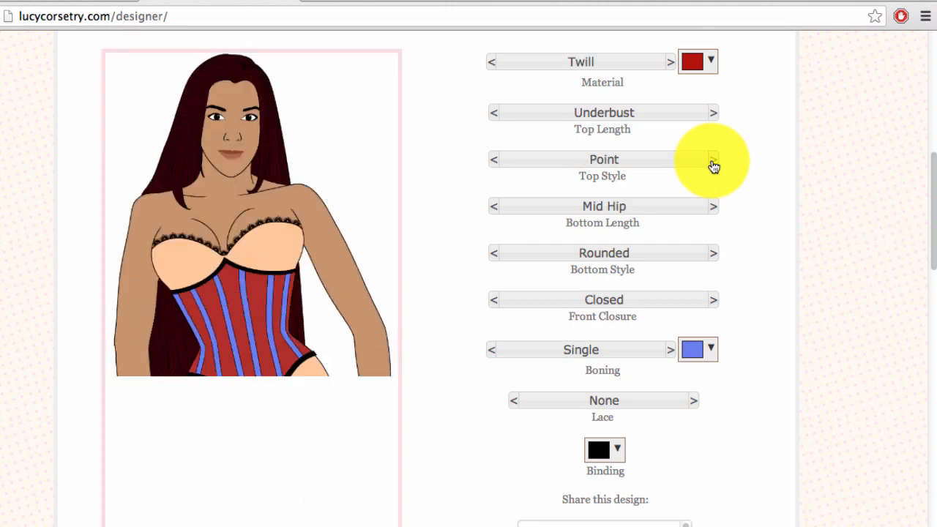
left_click(712, 158)
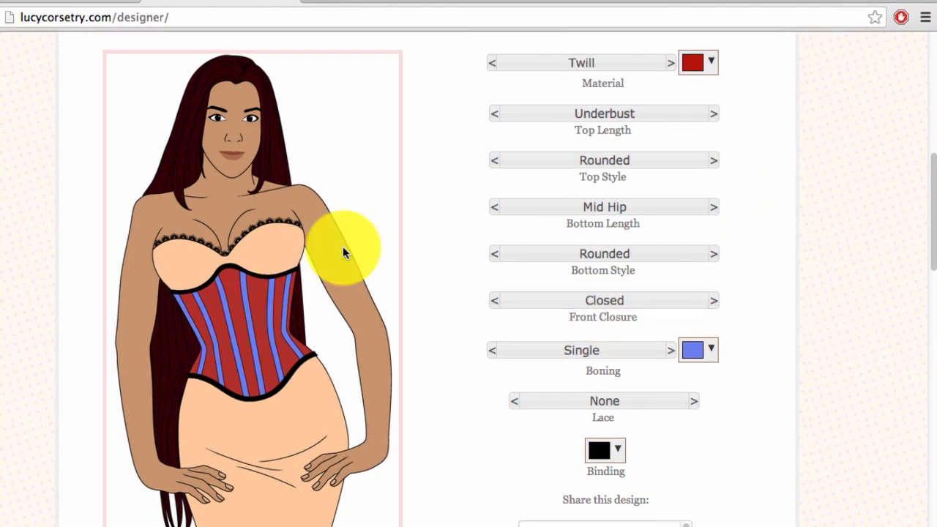
mouse_move(154, 422)
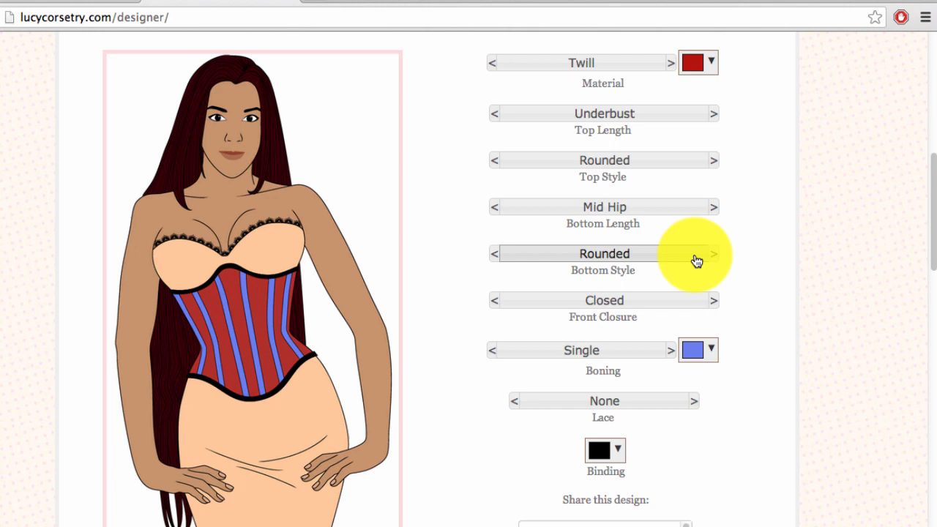
mouse_move(718, 257)
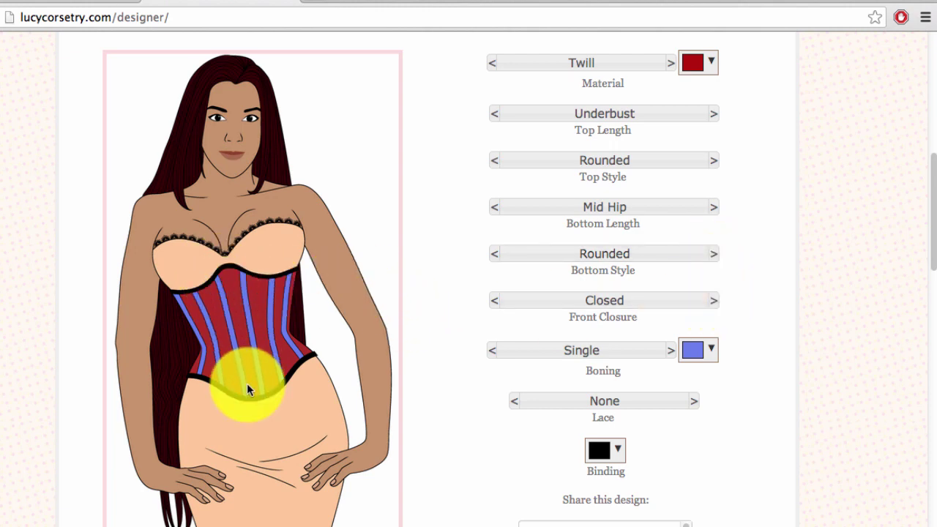
Choose a Lacing front closure and Double boning, trying Hidden boning on the way
left_click(713, 300)
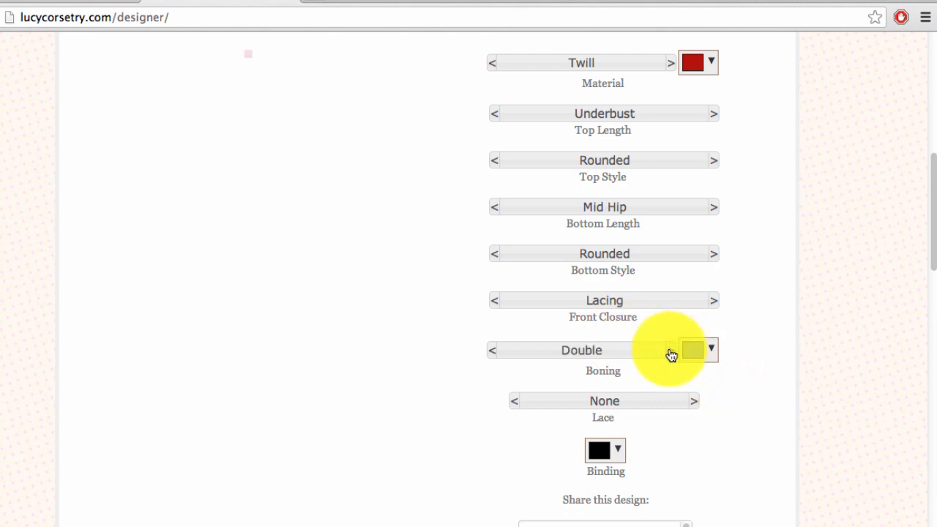
left_click(691, 349)
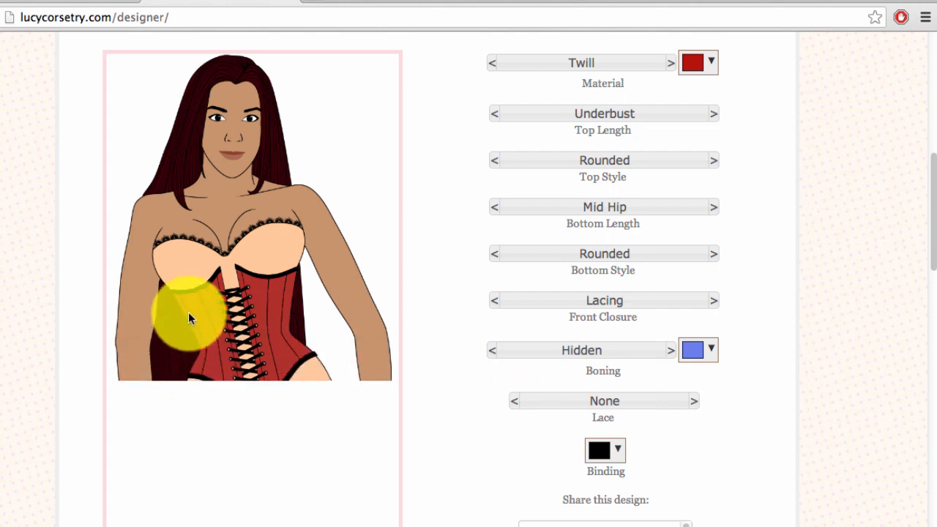
left_click(691, 350)
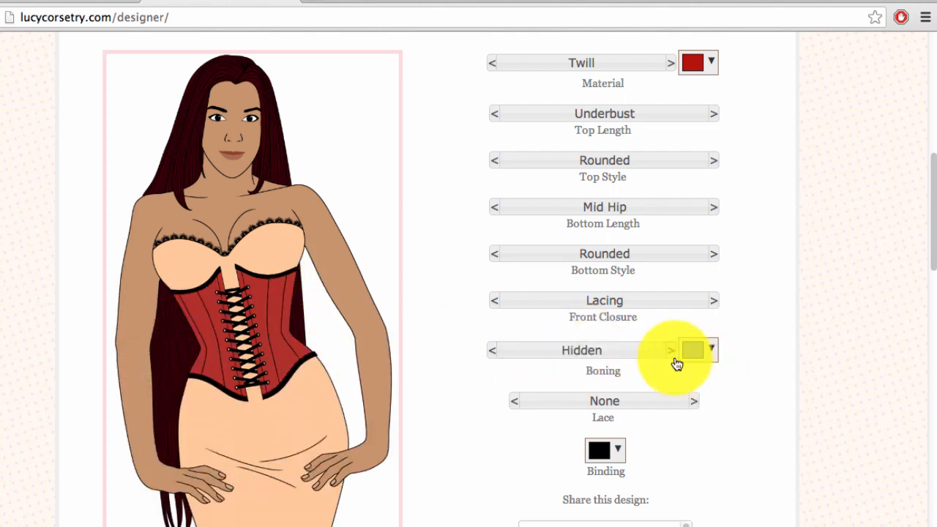
left_click(670, 350)
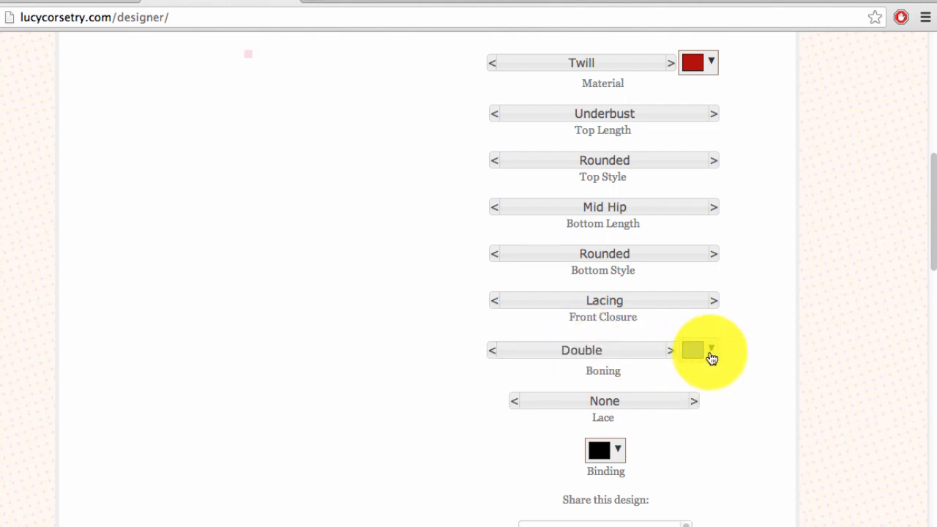
left_click(711, 350)
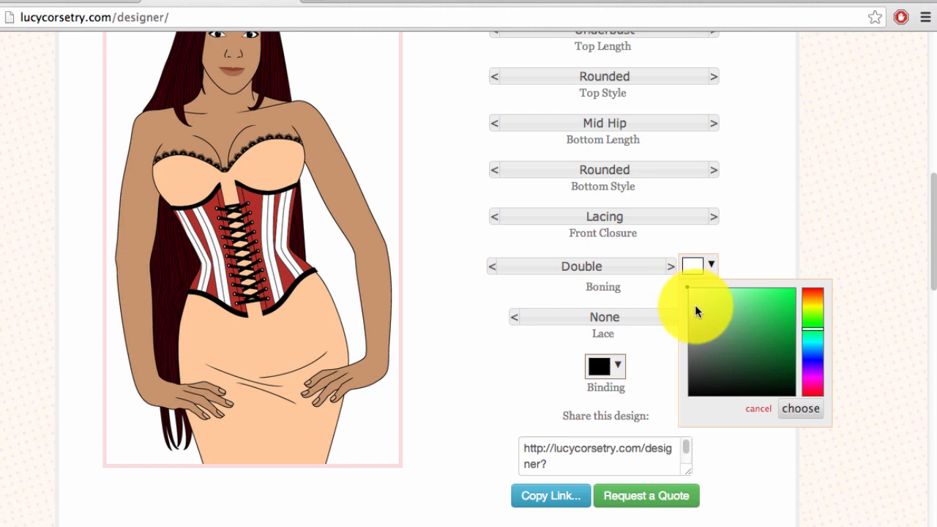
Pick white for the boning colour and confirm it
left_click(814, 306)
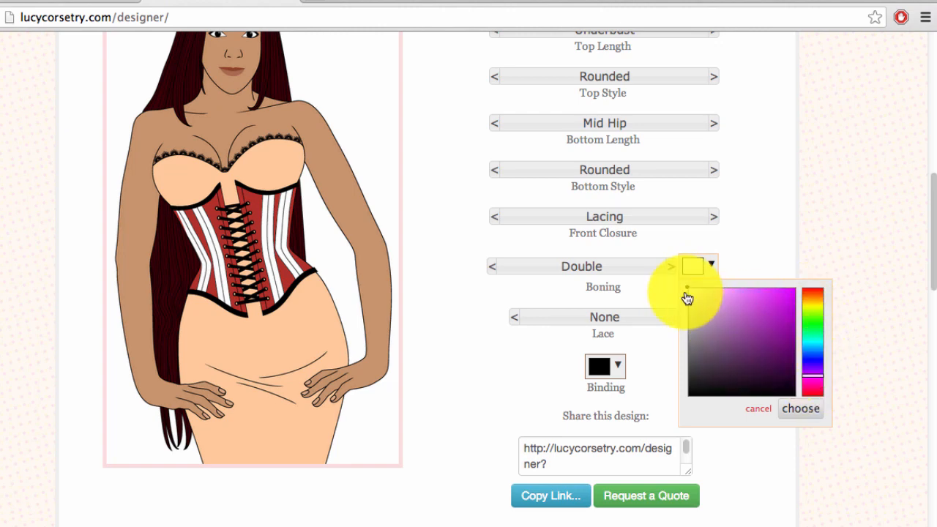
left_click(754, 336)
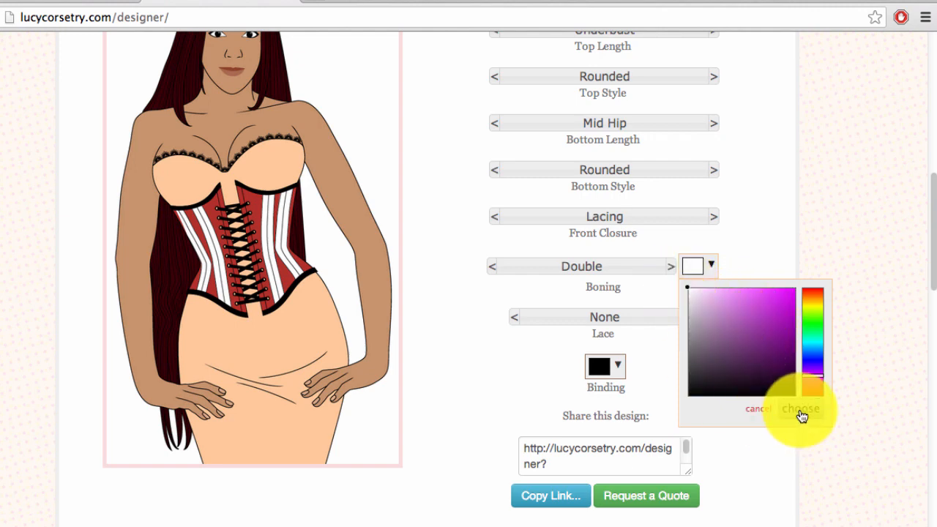
left_click(799, 409)
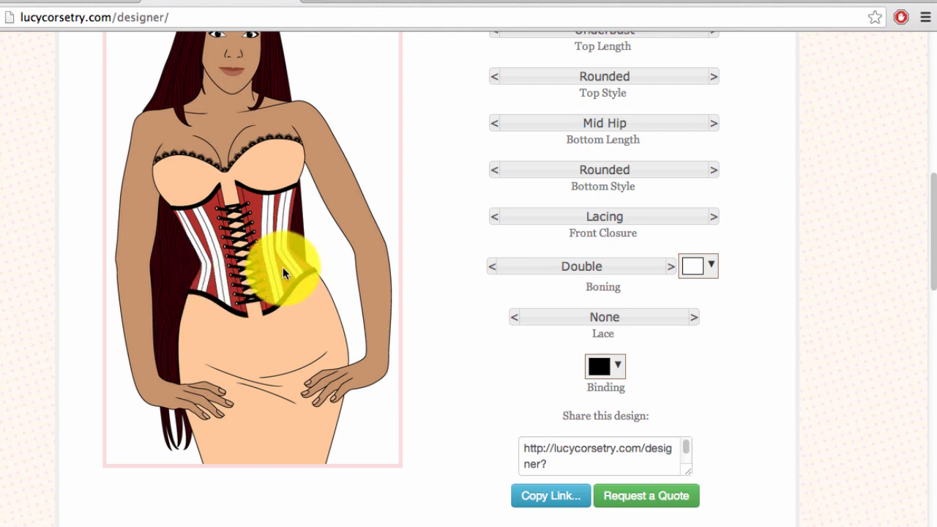
Try green and then red for the binding colour
left_click(604, 366)
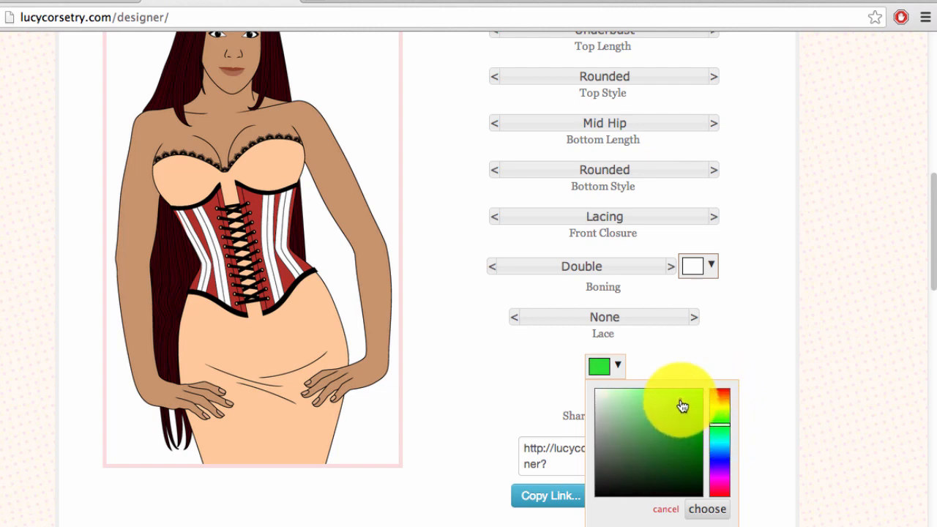
left_click(705, 510)
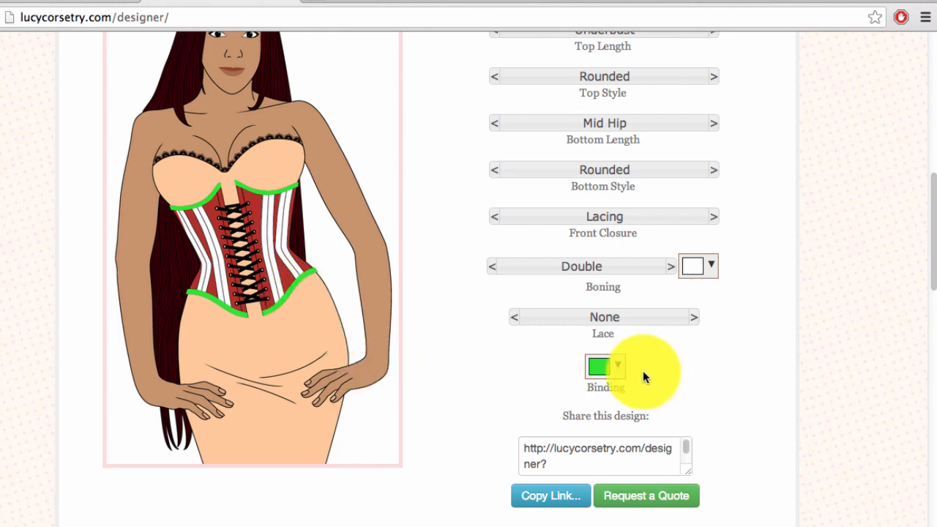
left_click(617, 366)
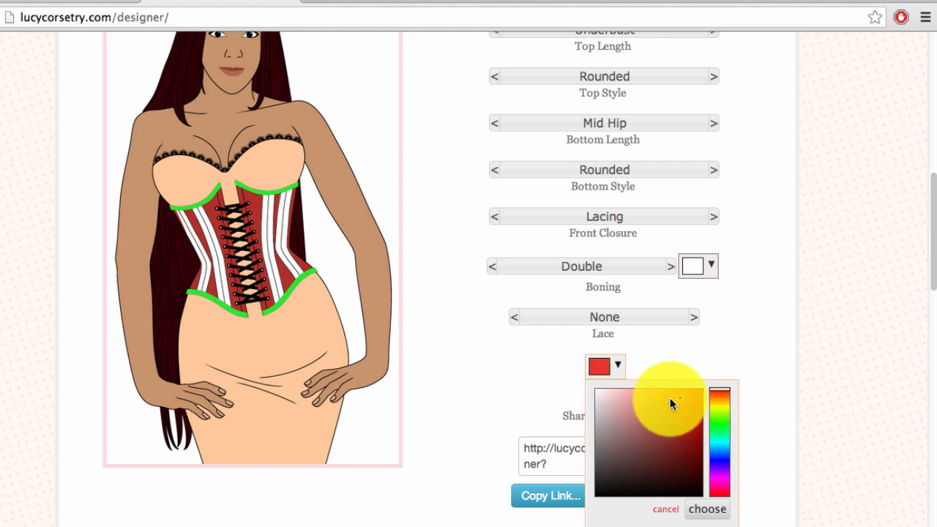
left_click(643, 395)
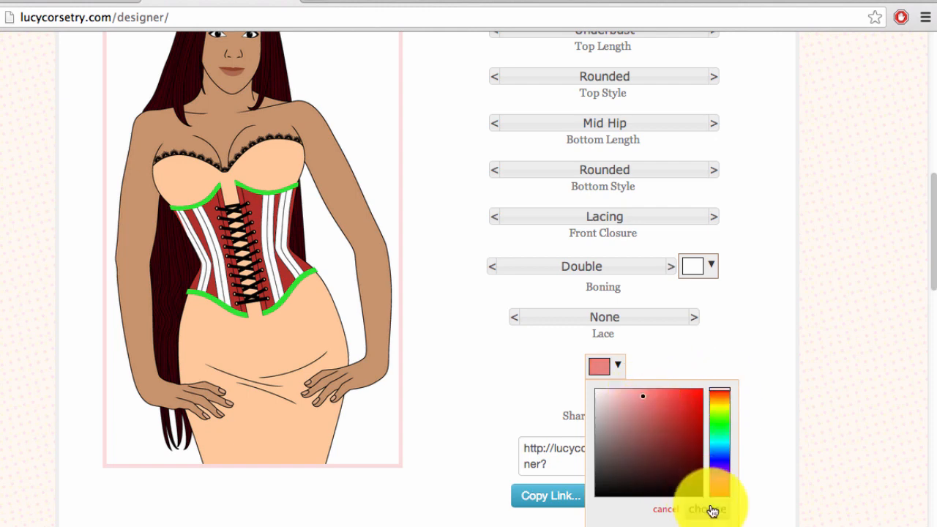
left_click(709, 509)
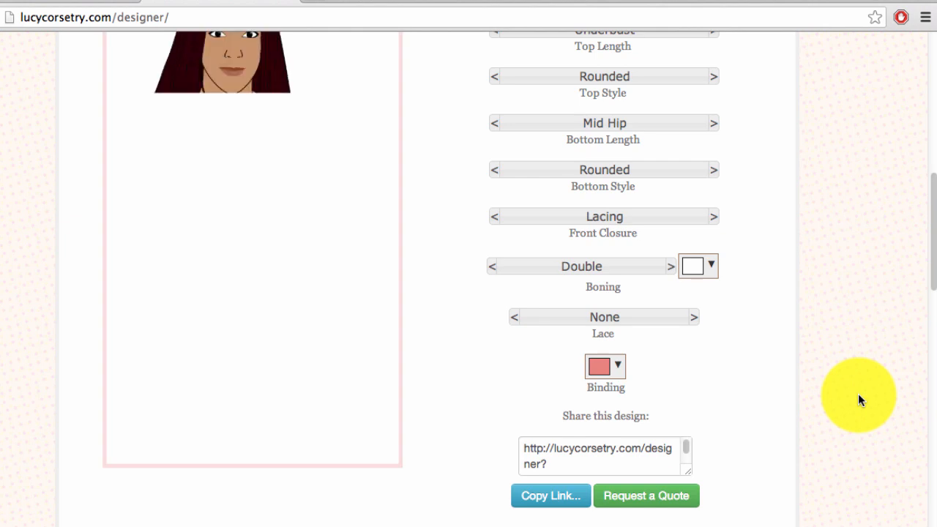
Set the binding colour to white
left_click(607, 366)
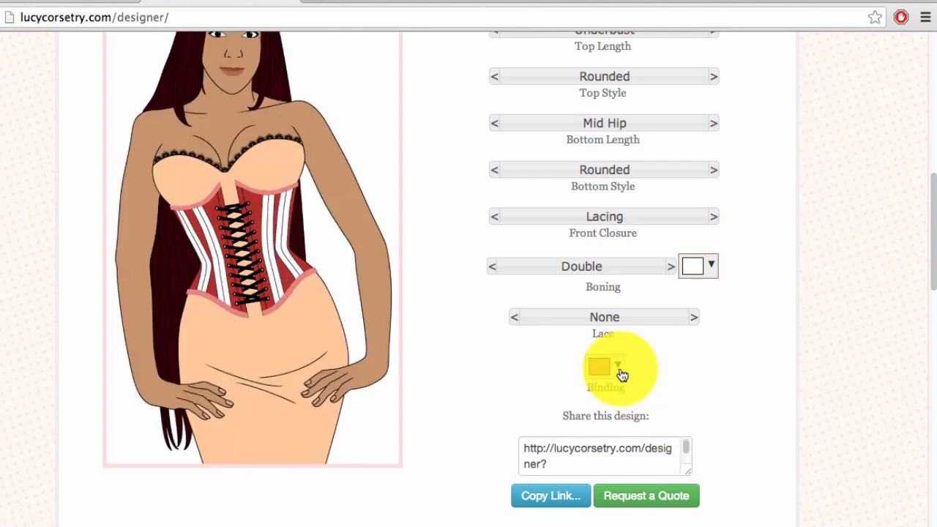
left_click(617, 366)
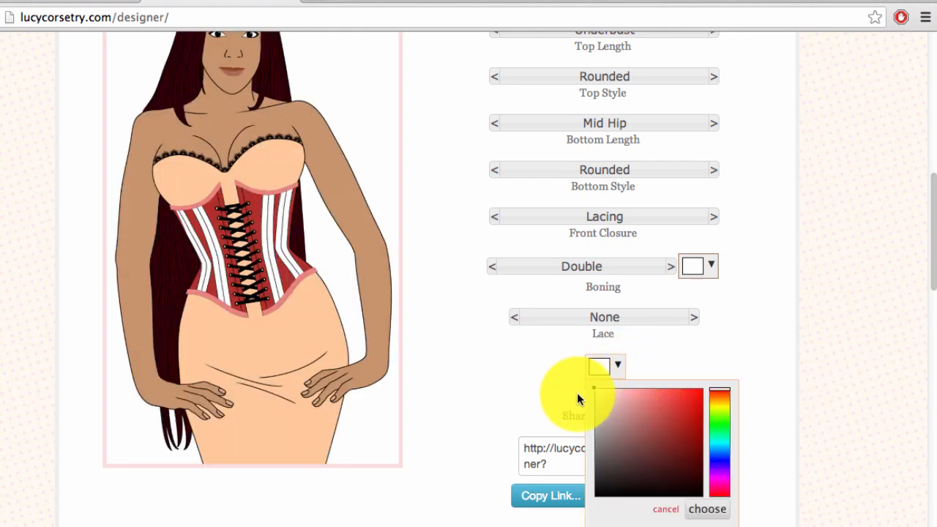
left_click(665, 510)
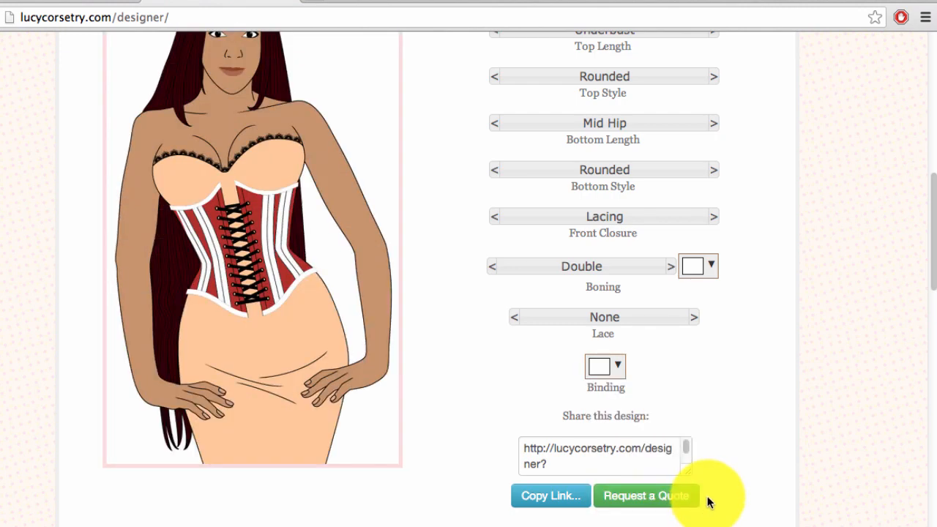
mouse_move(702, 497)
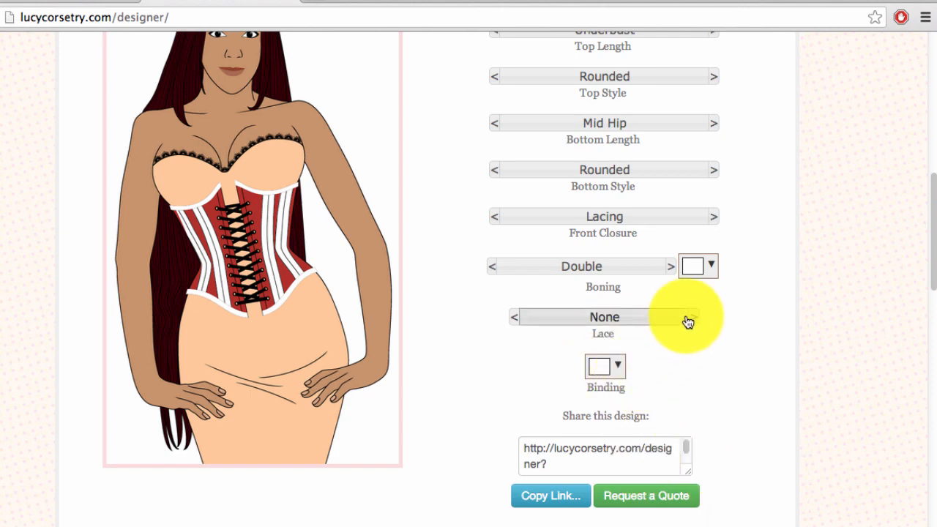
Set the lace to White, trying Black once before settling on White
left_click(694, 316)
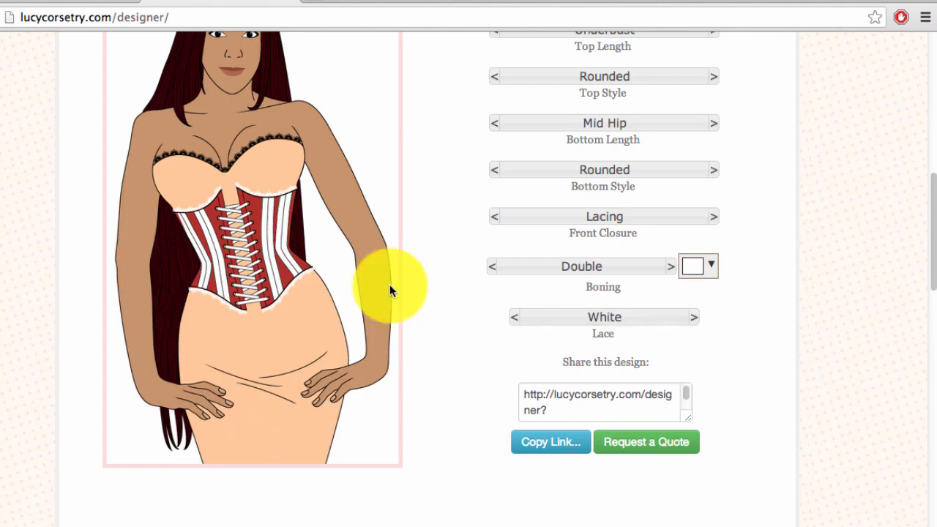
mouse_move(266, 237)
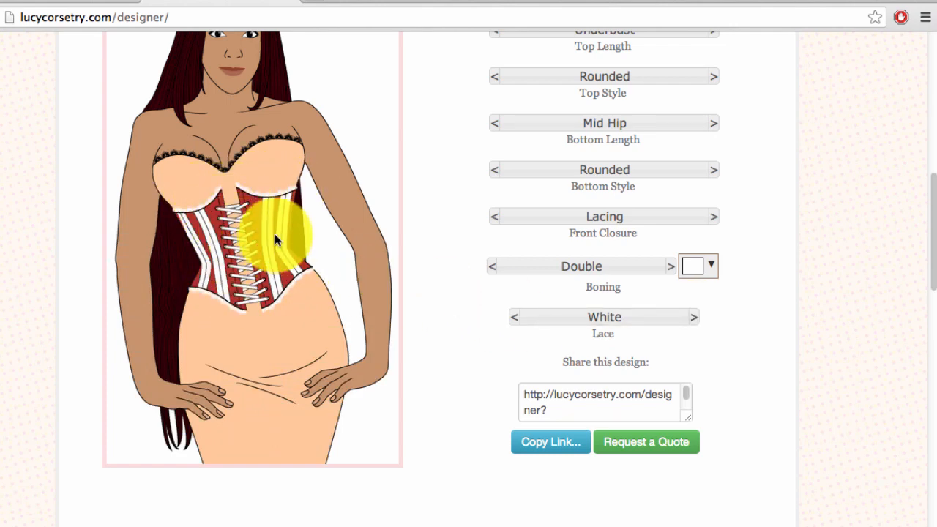
mouse_move(238, 388)
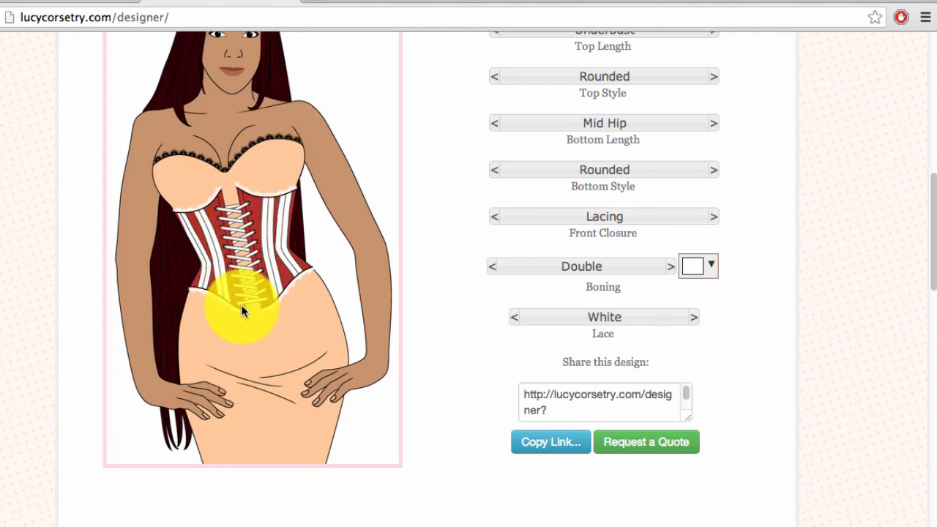
left_click(693, 316)
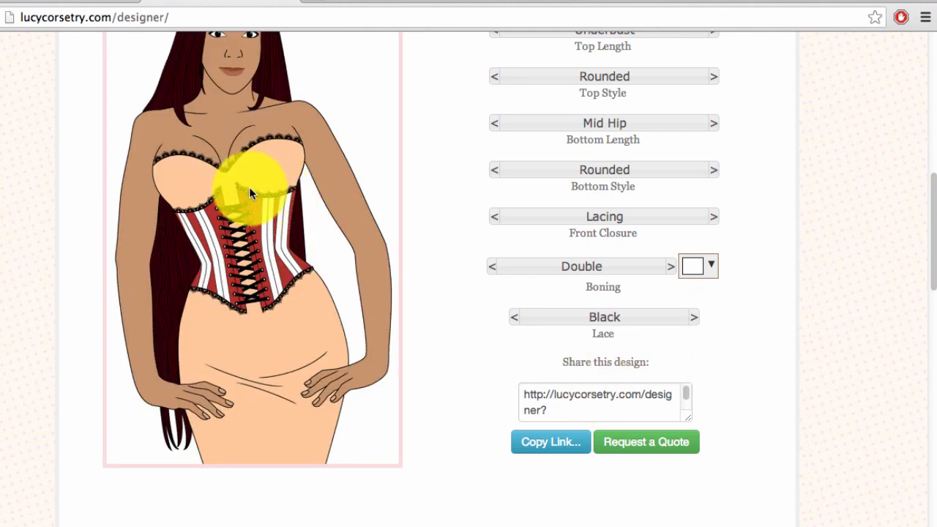
mouse_move(302, 302)
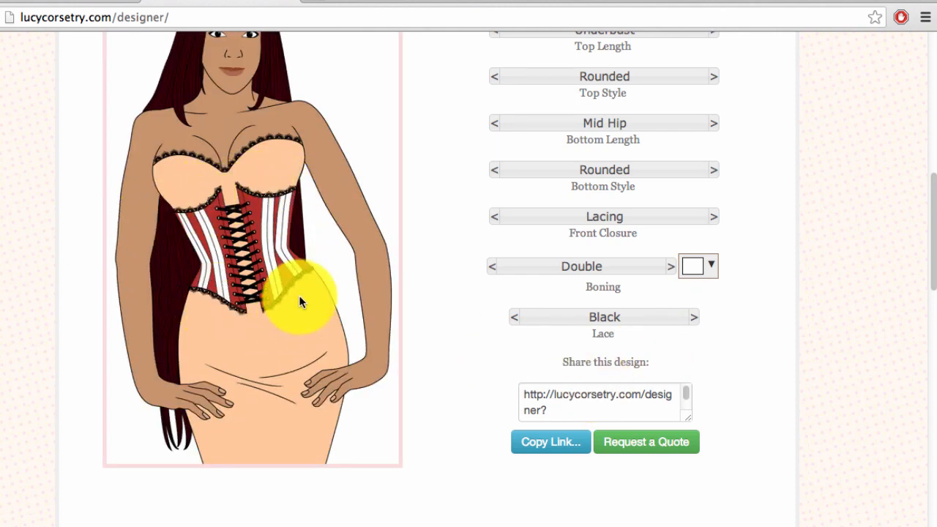
left_click(694, 316)
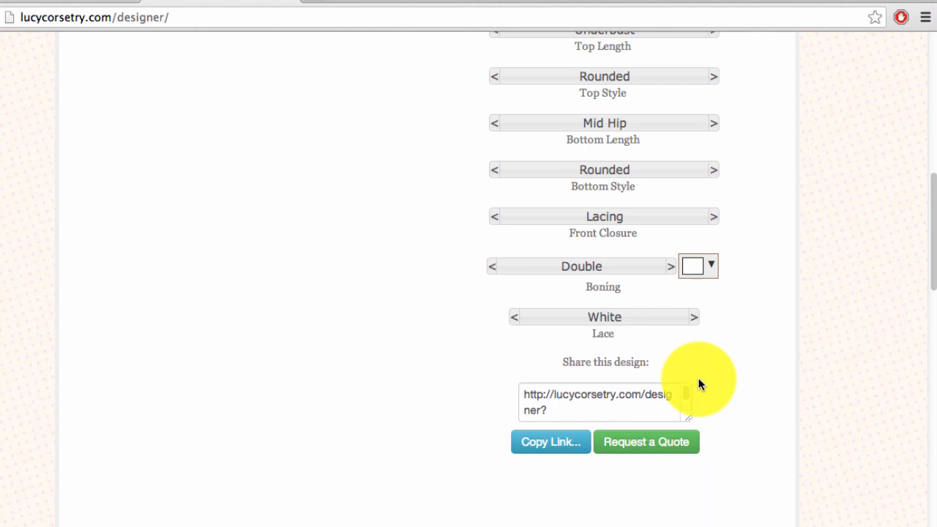
scroll("up", 3)
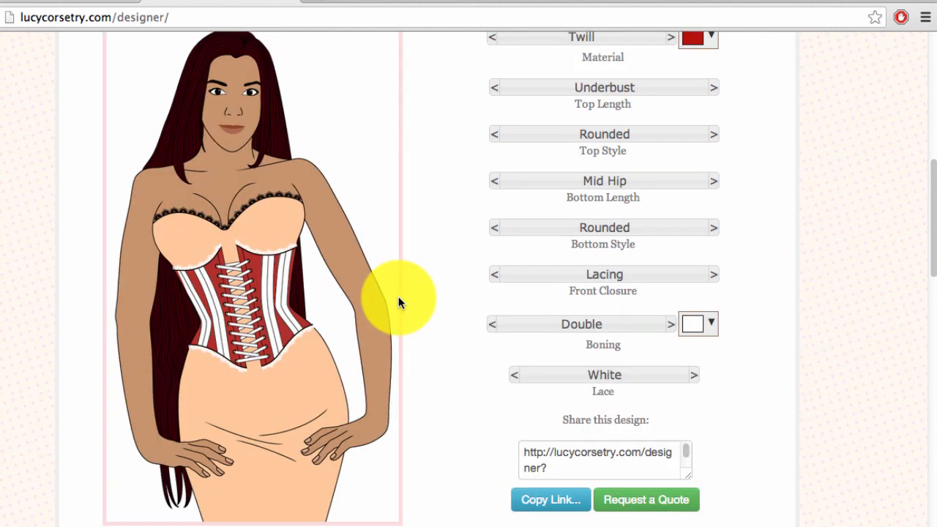
mouse_move(390, 317)
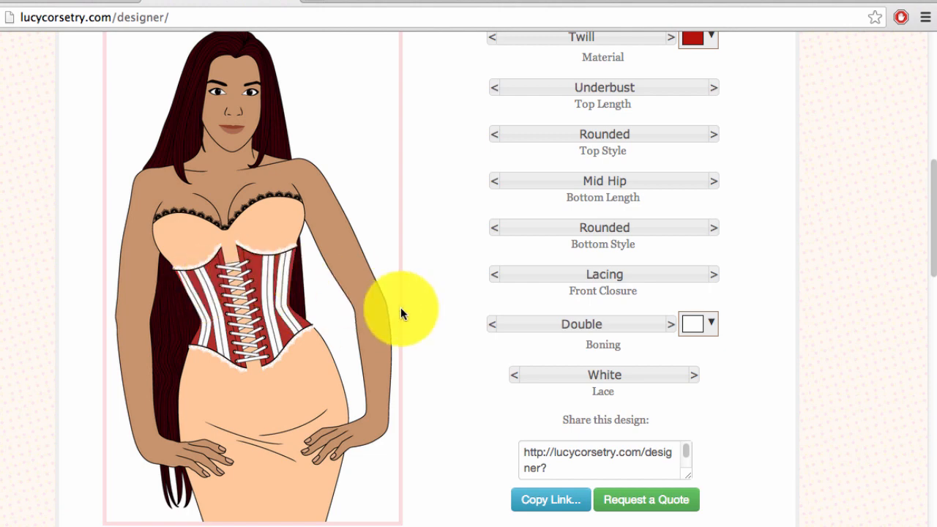
mouse_move(453, 308)
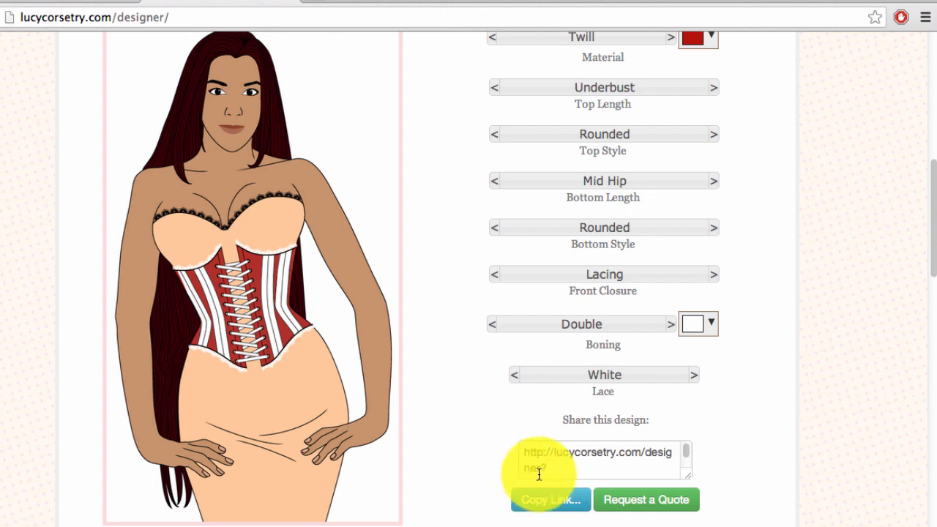
mouse_move(550, 465)
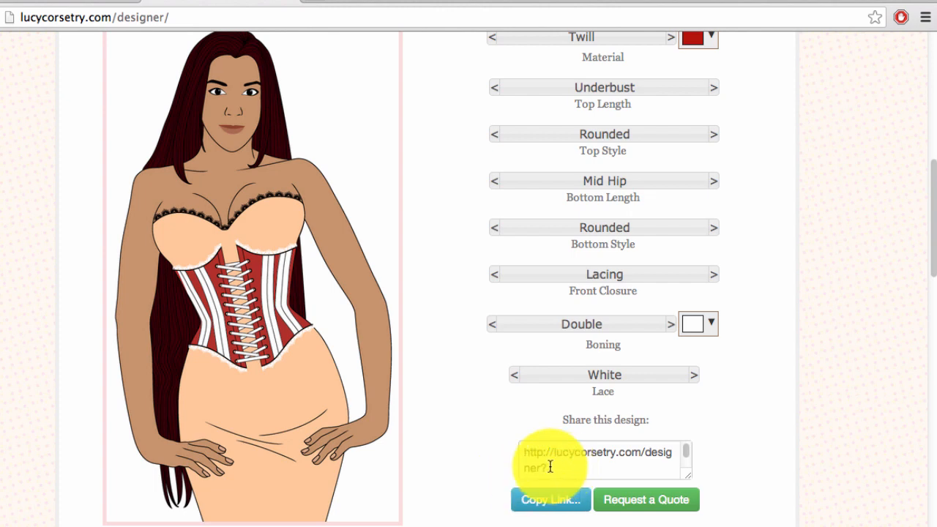
mouse_move(574, 111)
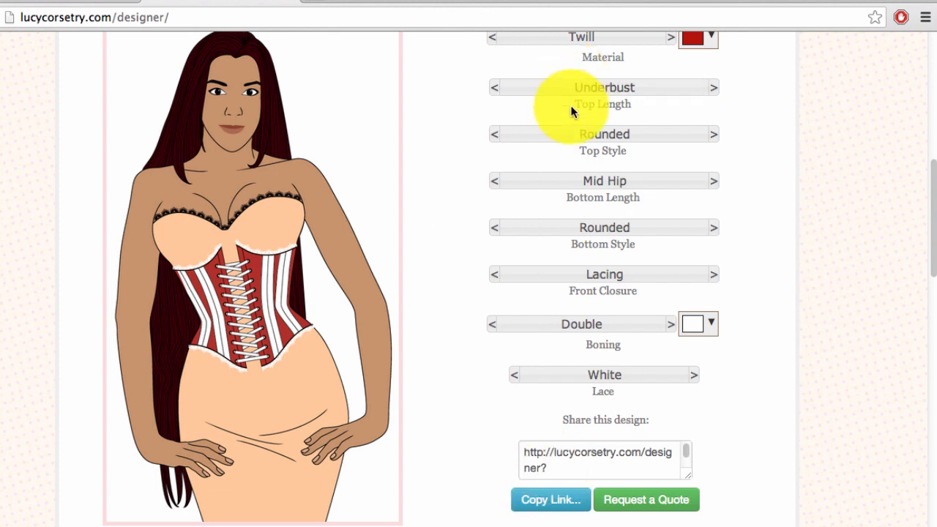
mouse_move(609, 434)
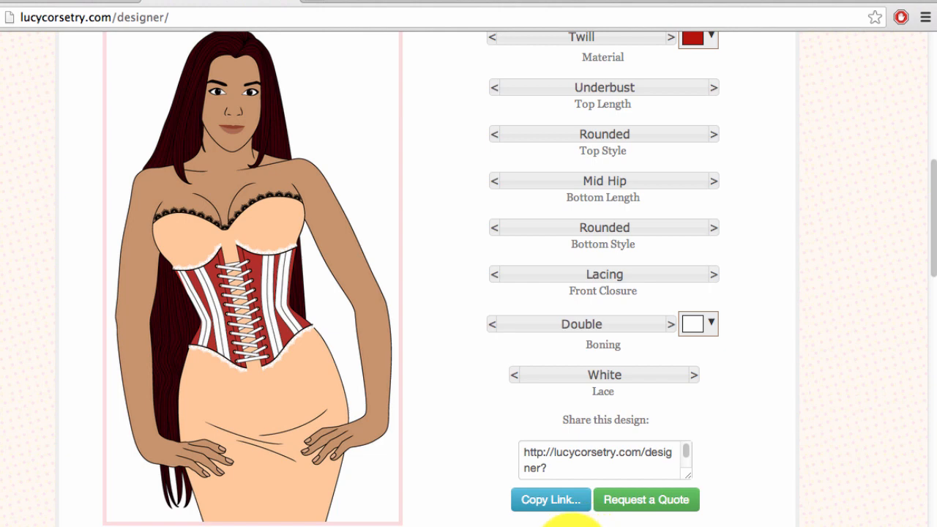
Copy the design's shareable link and confirm the clipboard prompt
left_click(551, 499)
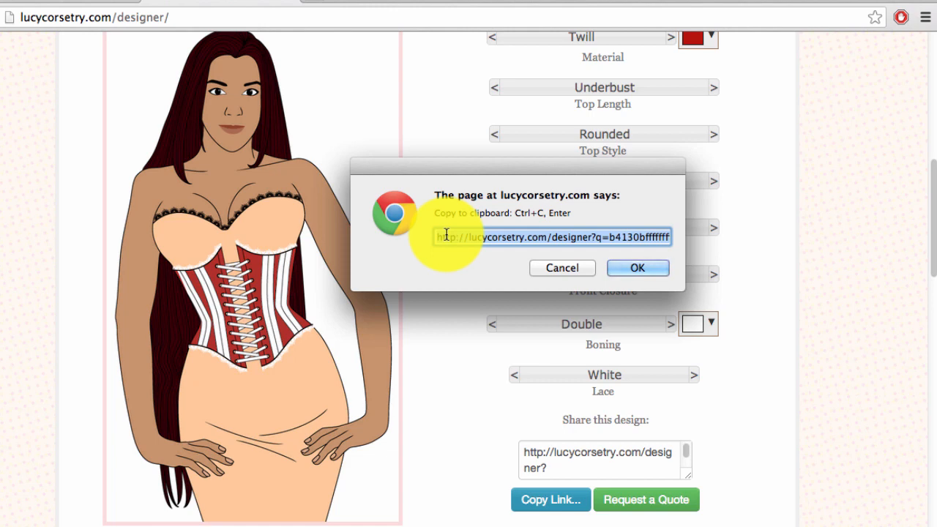
mouse_move(875, 229)
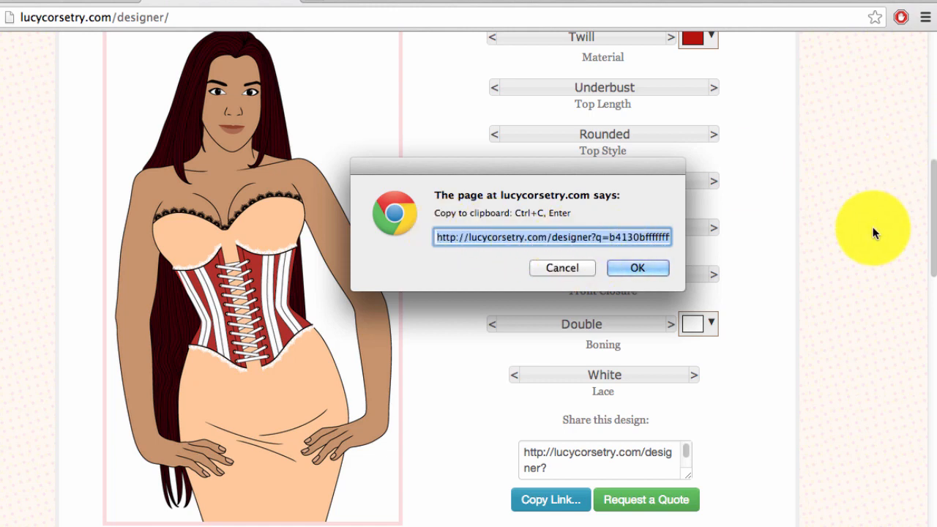
left_click(637, 266)
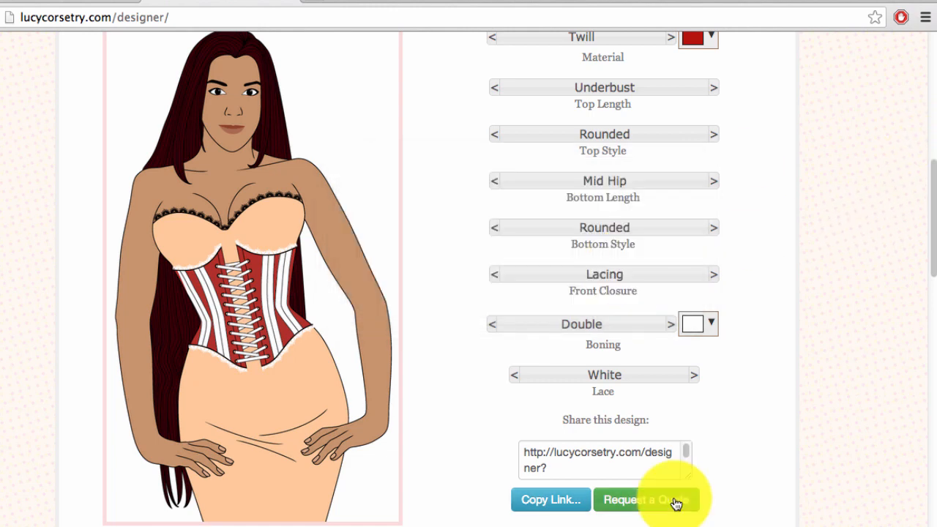
Begin the quote request and enter the contact email starting 'bisho'
left_click(647, 499)
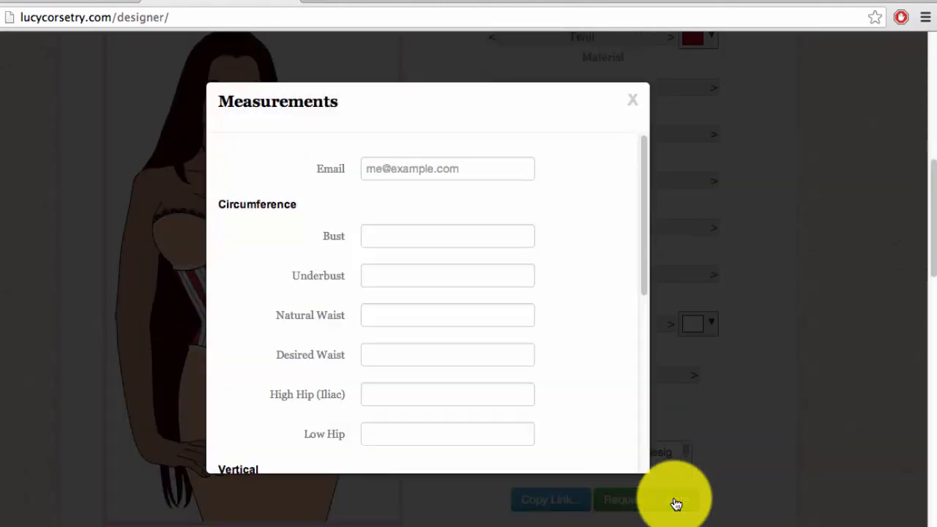
mouse_move(427, 301)
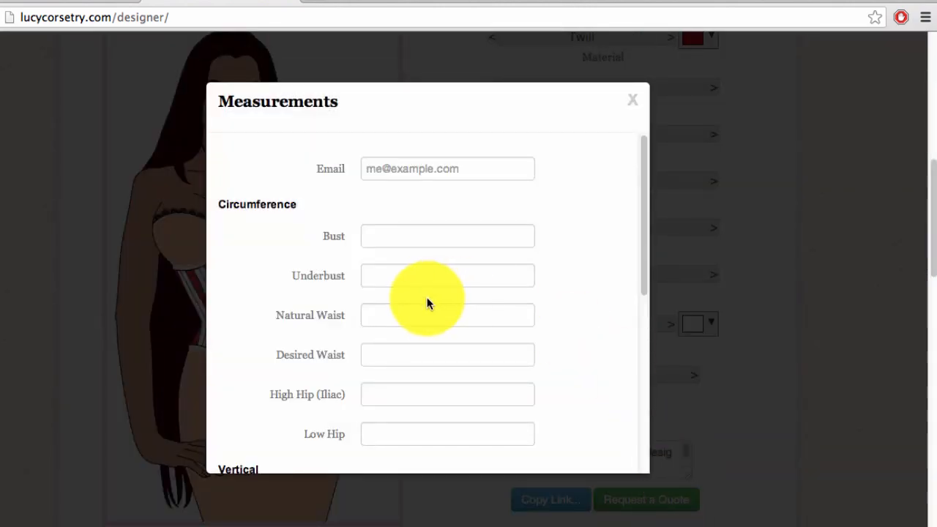
mouse_move(471, 302)
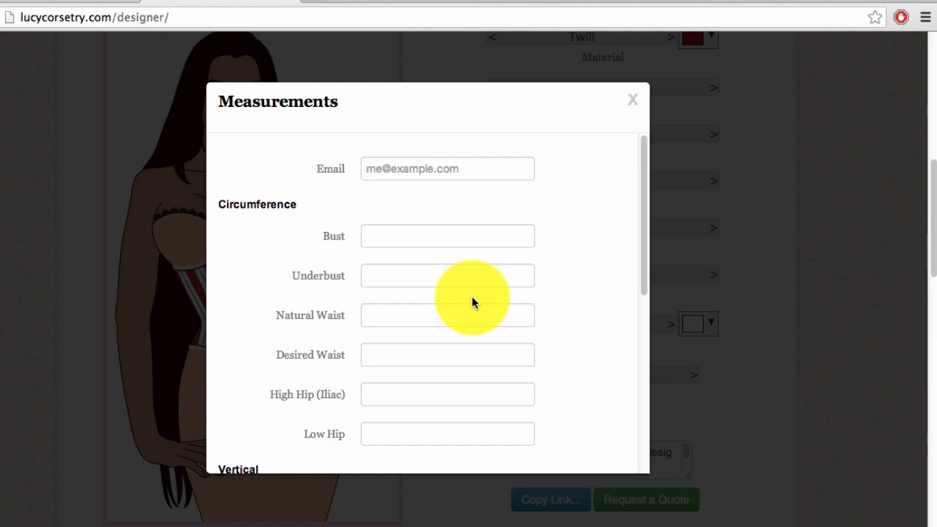
mouse_move(442, 311)
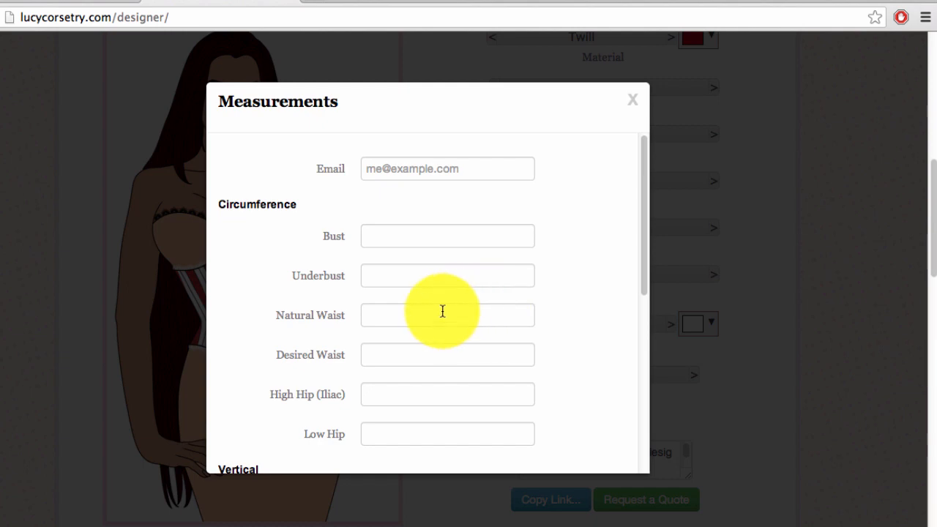
mouse_move(436, 345)
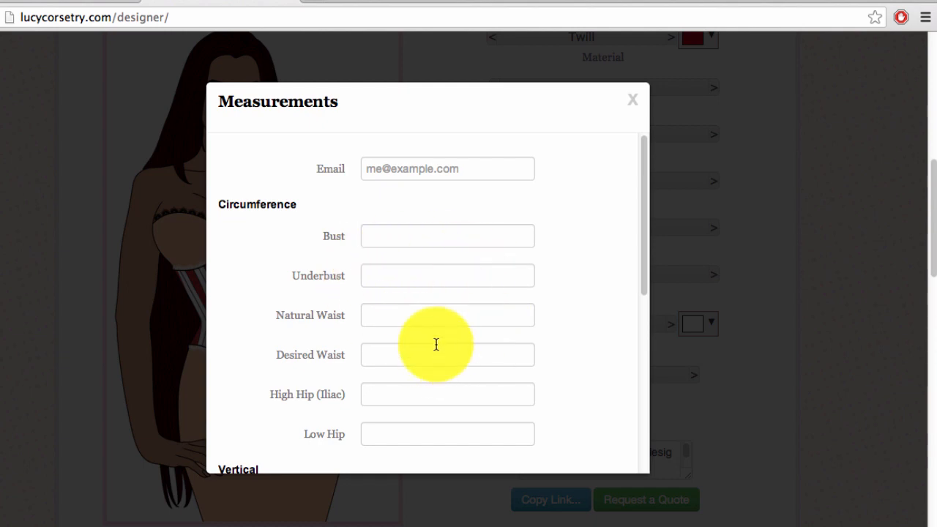
mouse_move(430, 338)
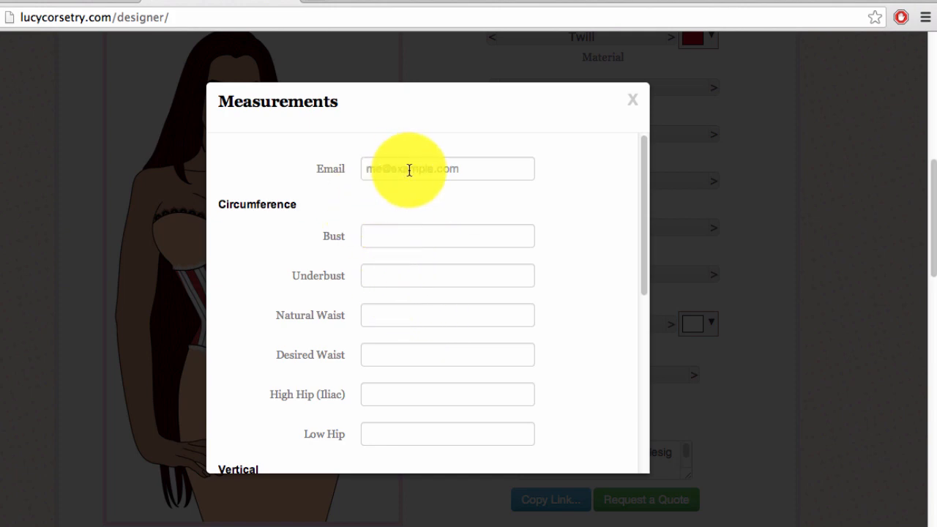
left_click(447, 169)
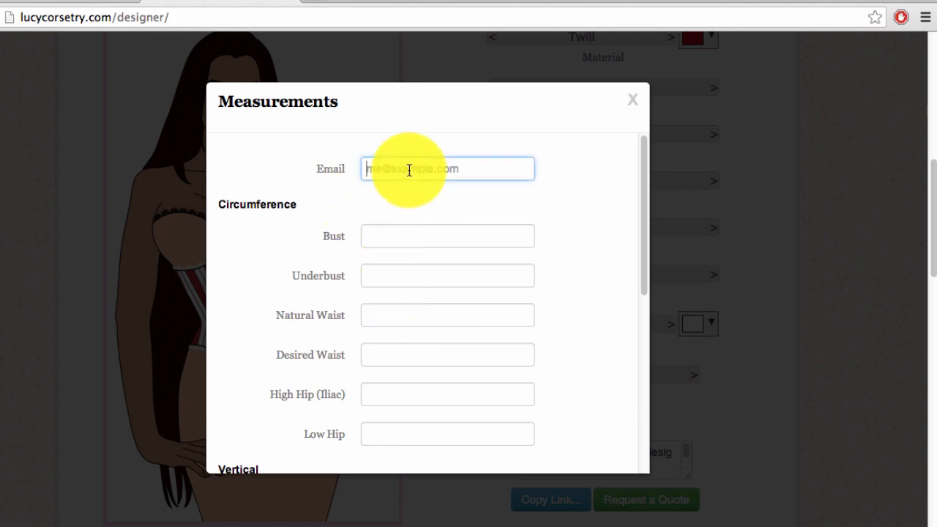
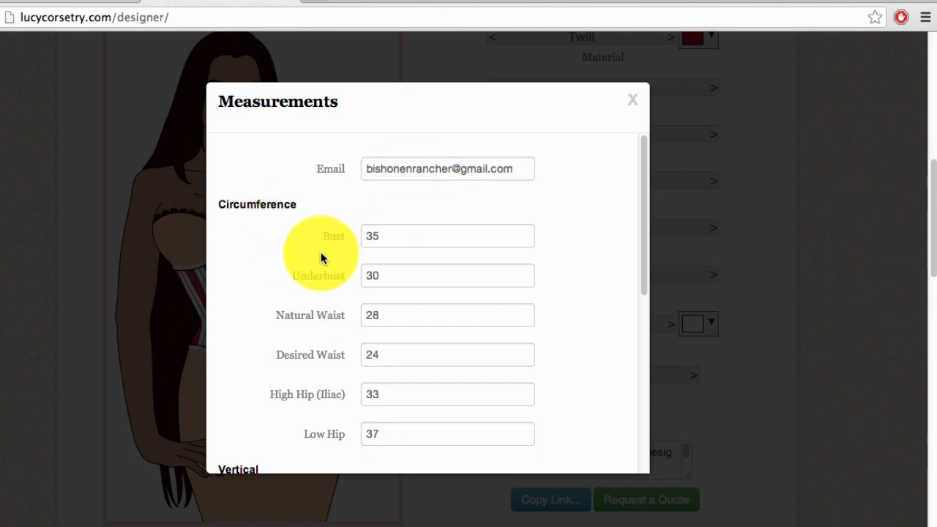
Note 'and back lacing. Not just the front.' and send the quote request
scroll("down", 3)
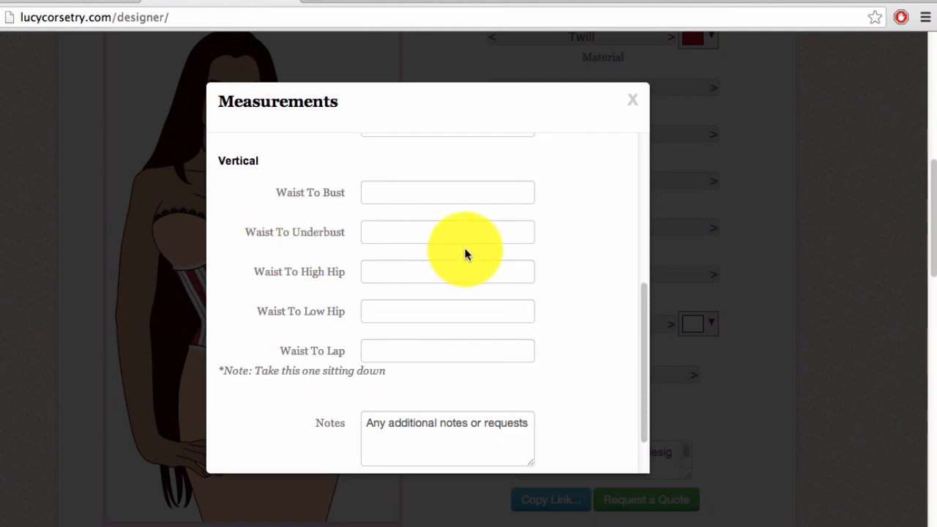
left_click(448, 439)
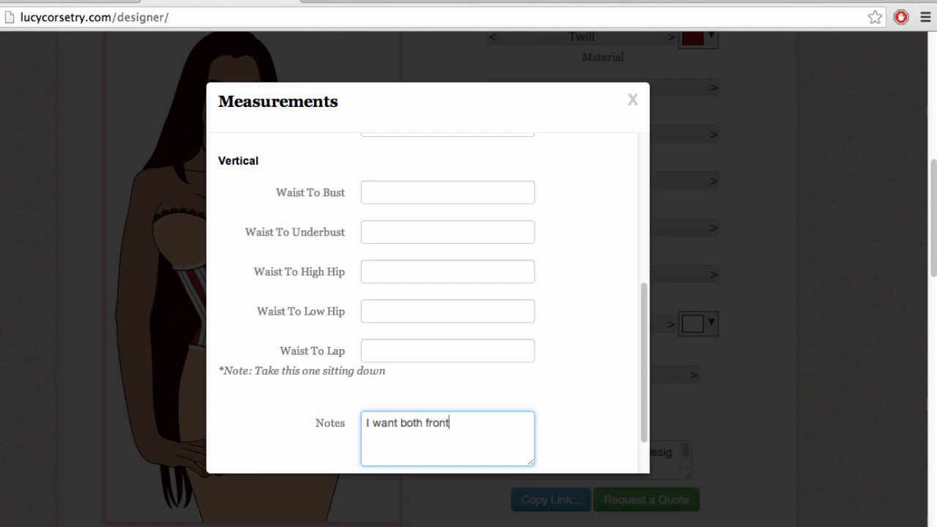
type("and back lai")
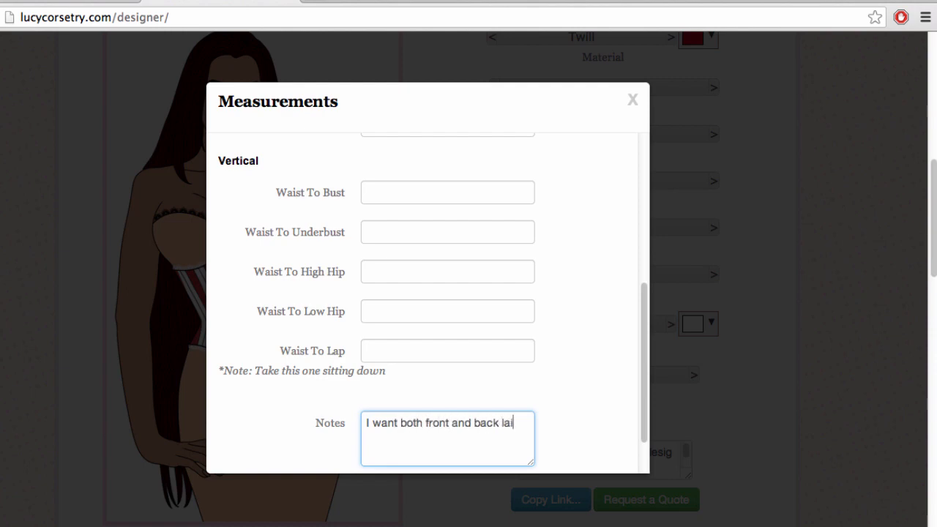
type("cing. Not just")
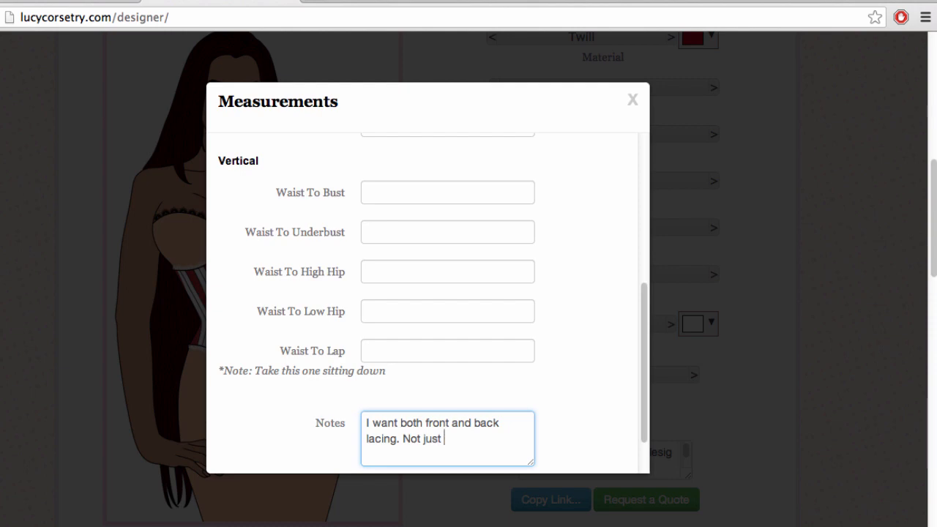
type("the front.")
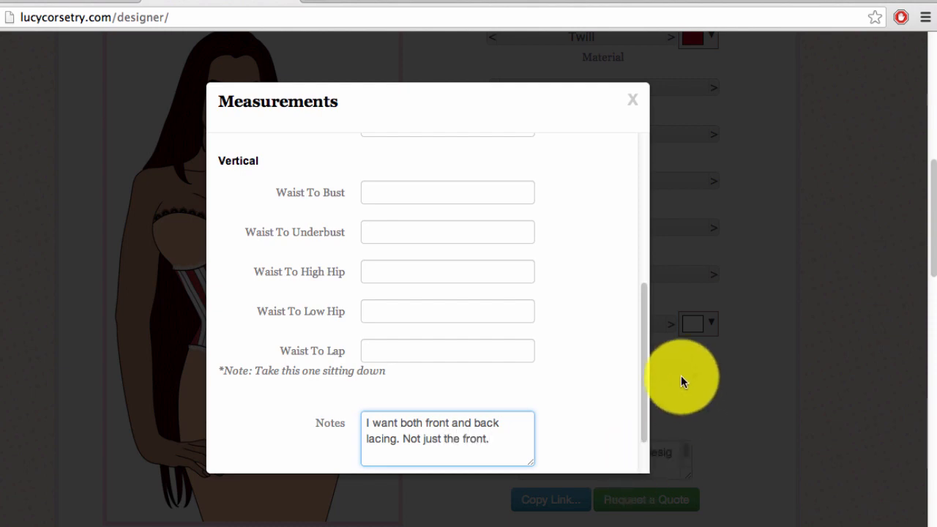
scroll("down", 3)
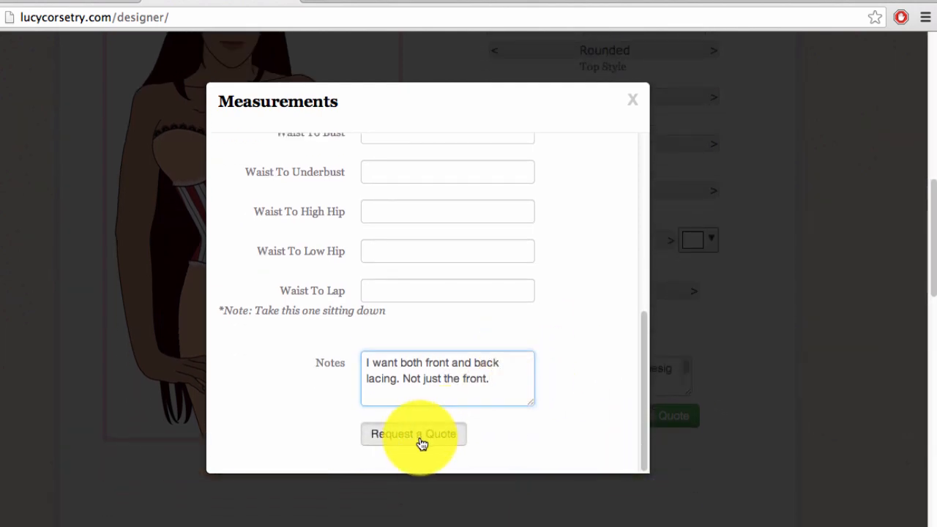
left_click(413, 433)
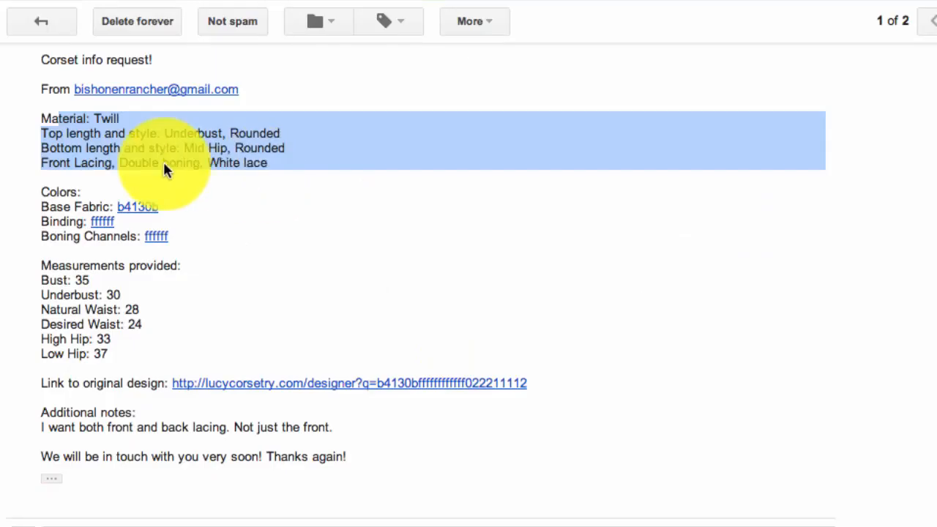
mouse_move(65, 97)
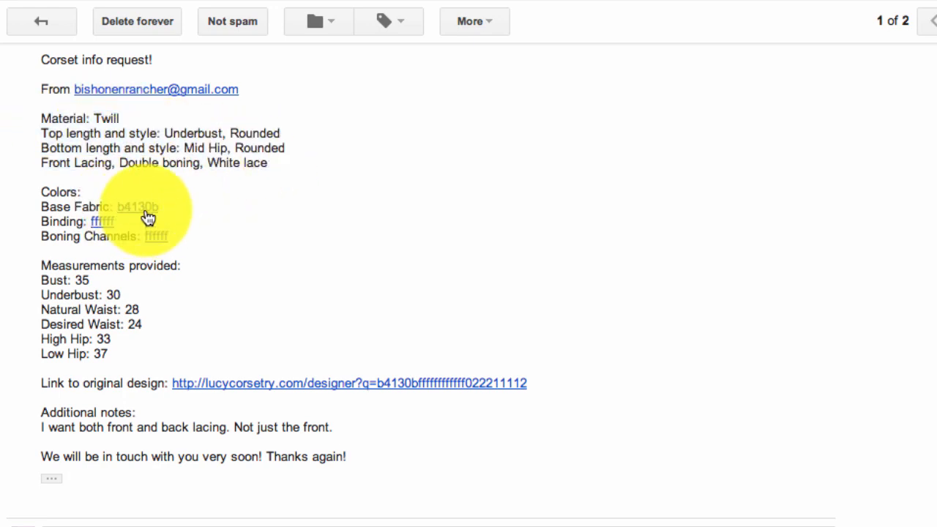
Follow the base fabric colour link b4130b from the corset email
left_click(137, 206)
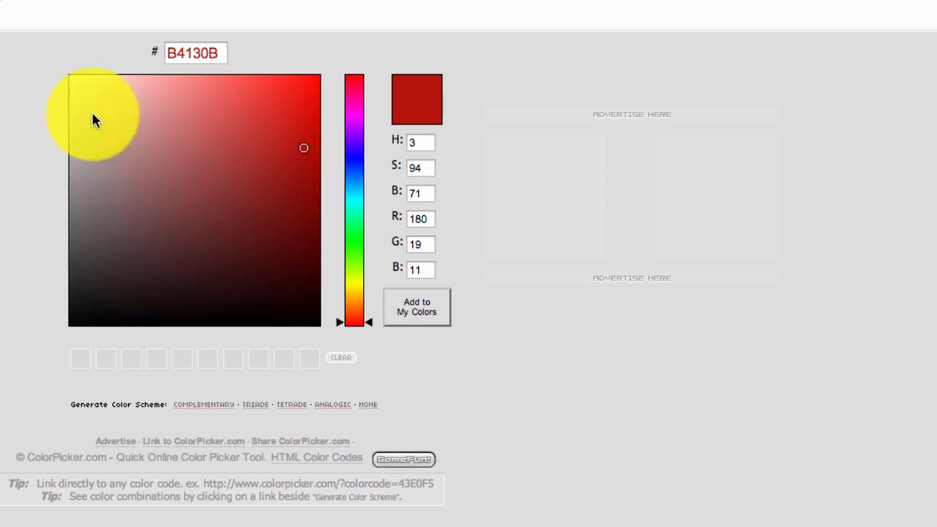
mouse_move(94, 120)
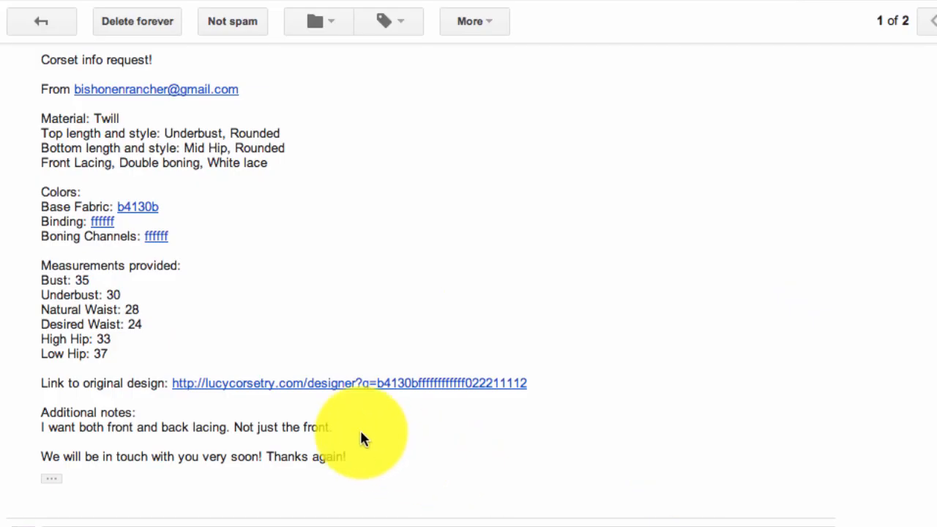
mouse_move(7, 97)
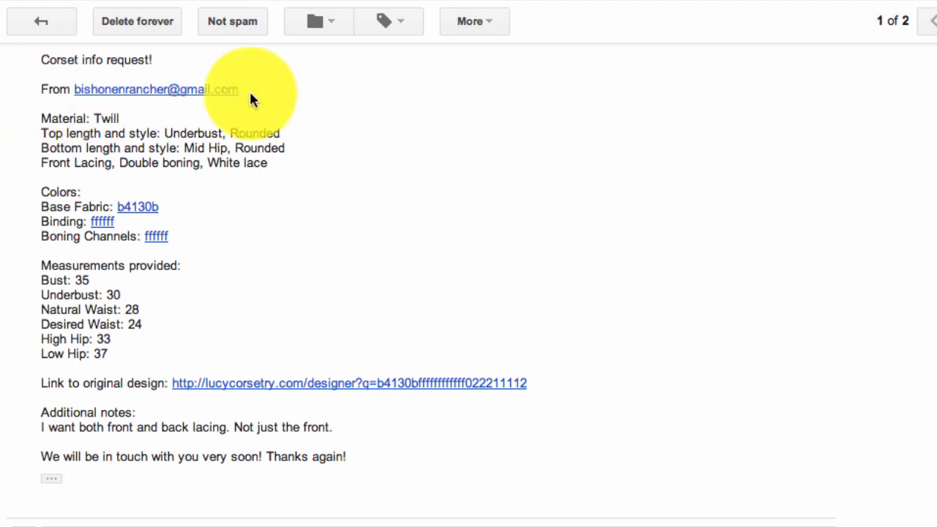
mouse_move(408, 417)
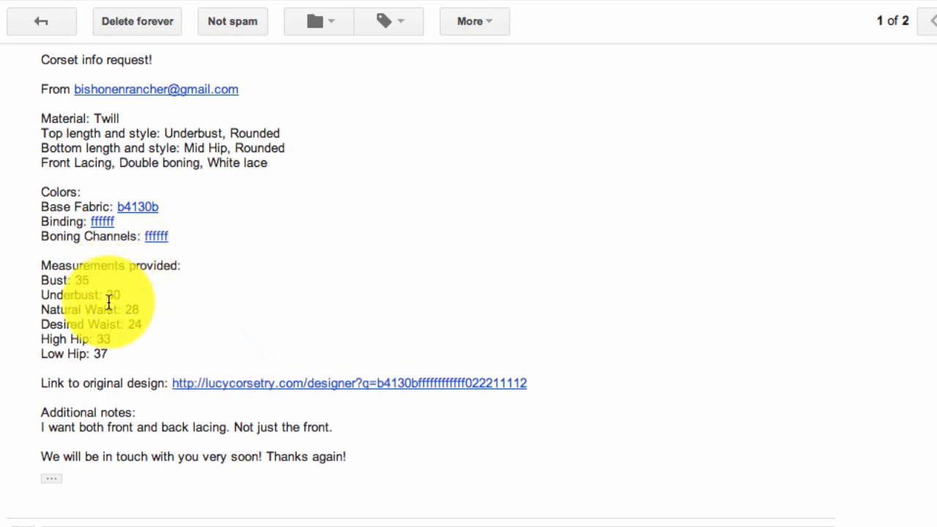
mouse_move(261, 428)
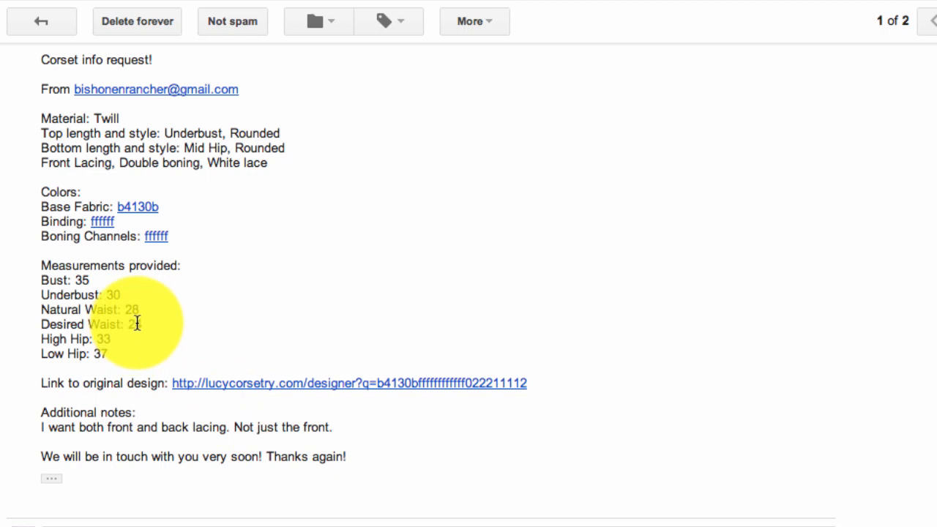
mouse_move(169, 330)
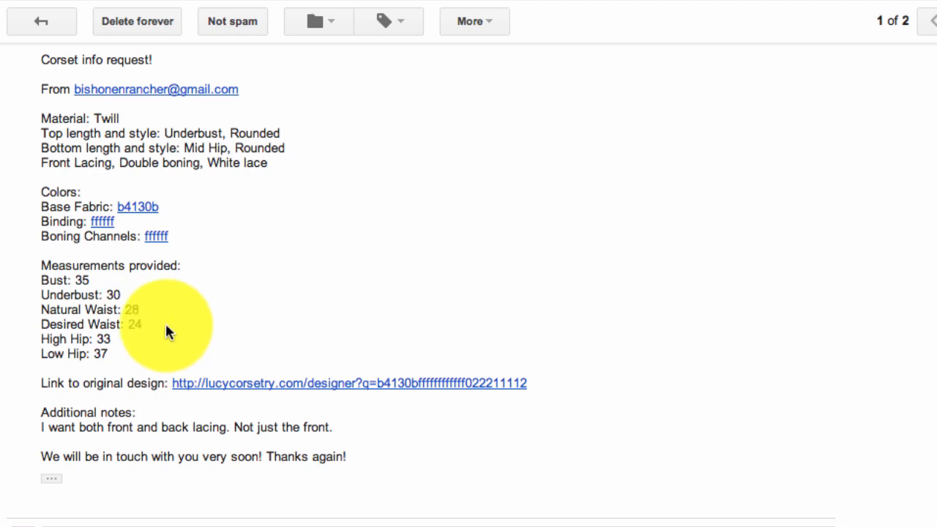
mouse_move(120, 339)
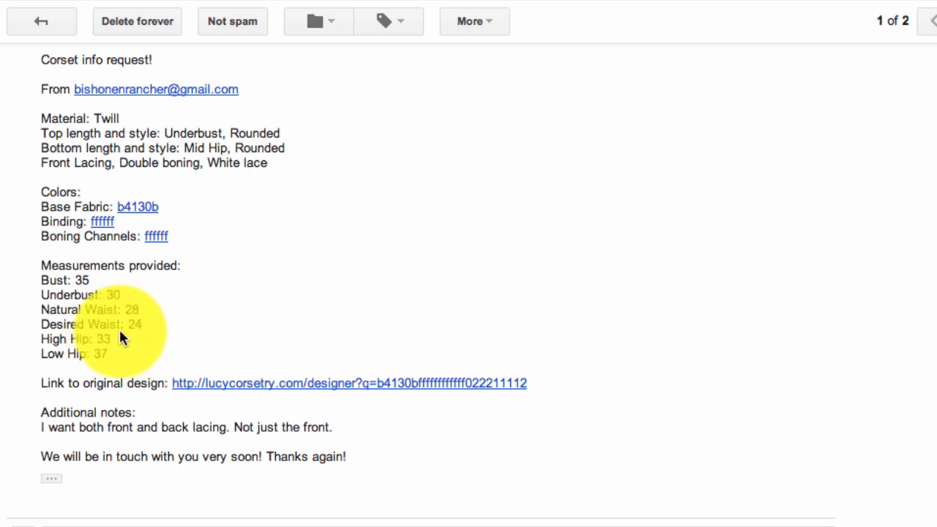
Follow the original design link to reopen the corset in the designer
left_click(349, 384)
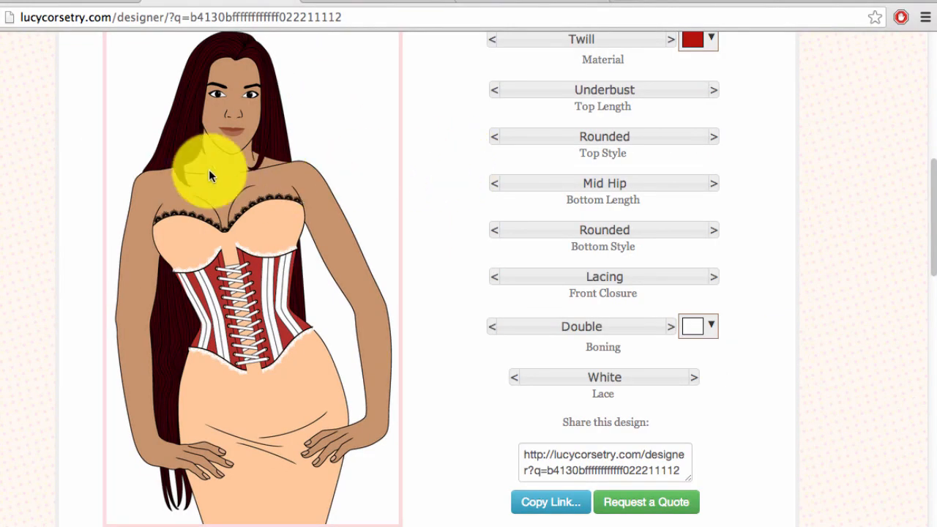
mouse_move(401, 343)
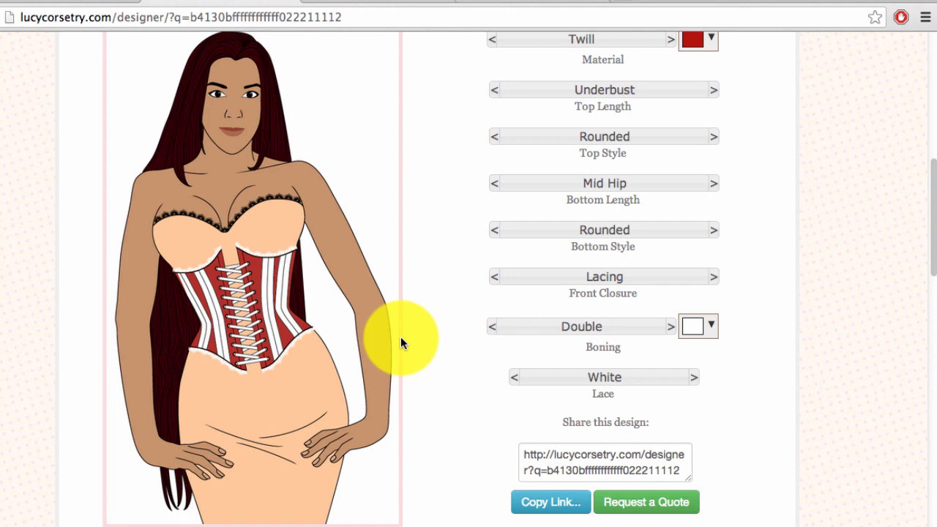
scroll("down", 3)
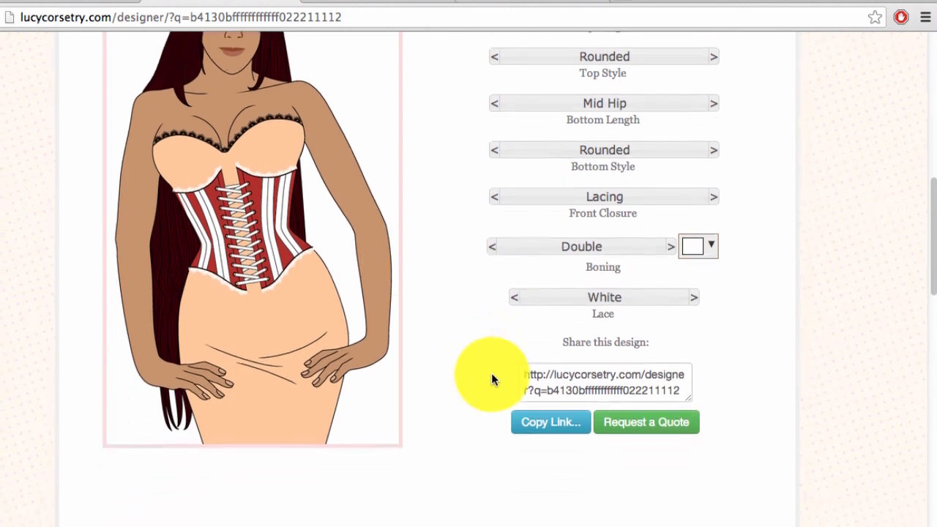